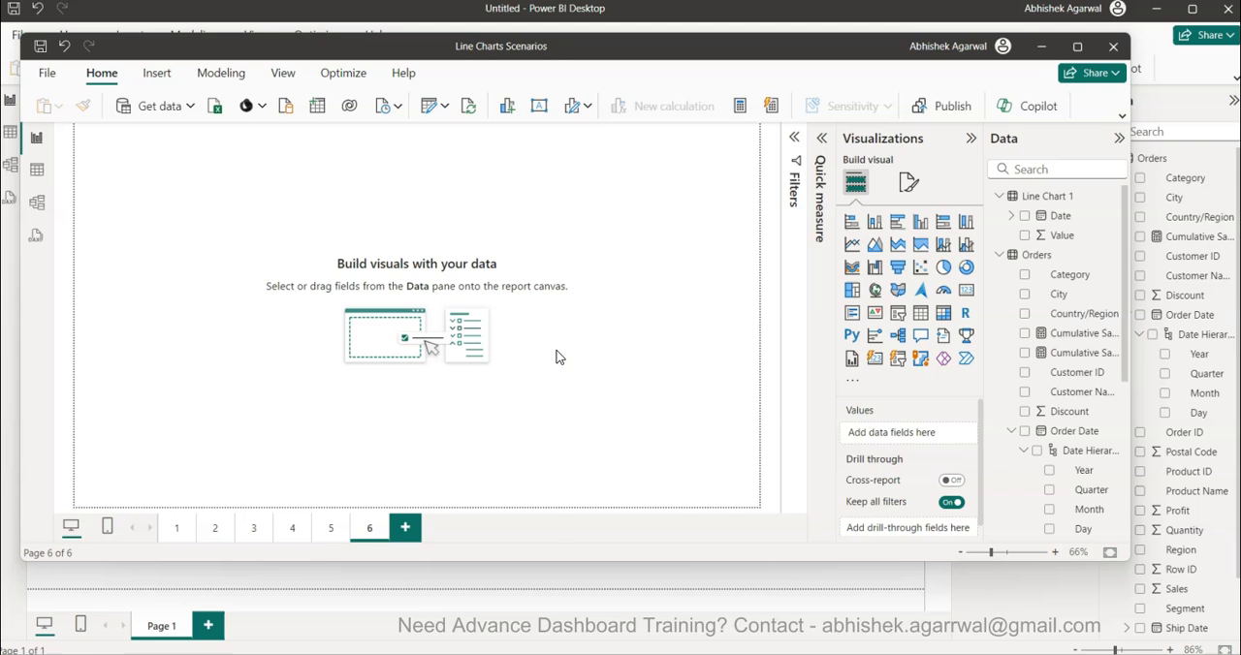
pyautogui.moveTo(625, 54)
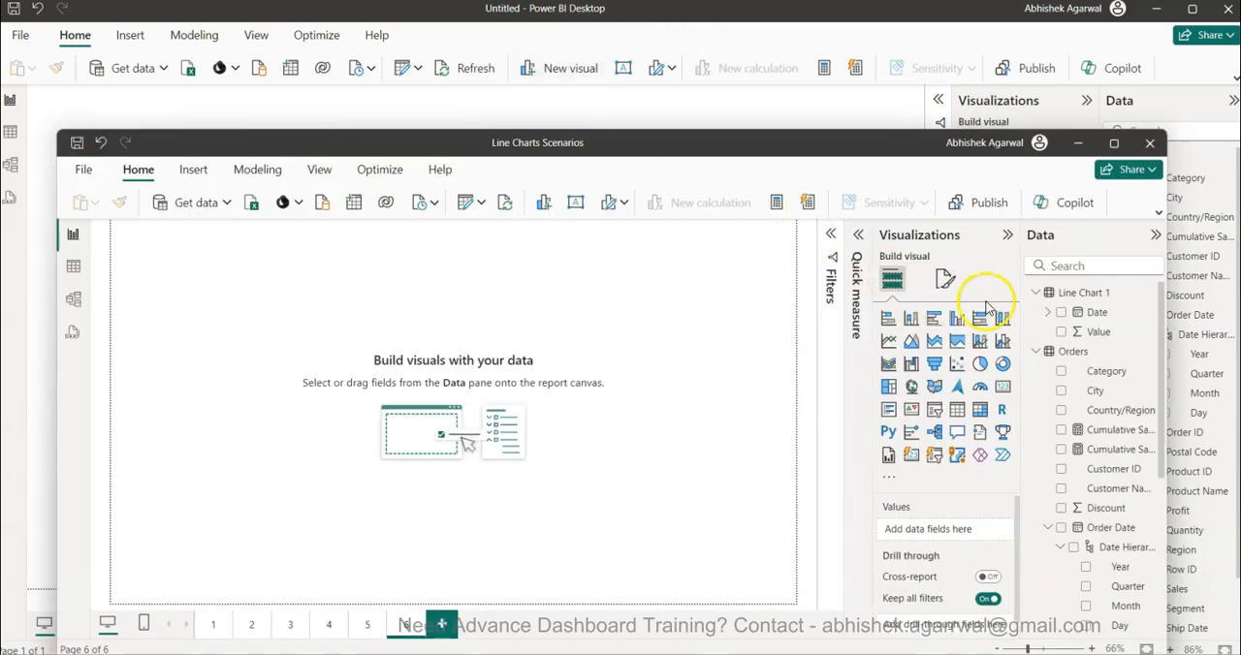
# Select Line Chart 1 in the Data pane and switch to the Model view diagram.
pyautogui.click(1084, 291)
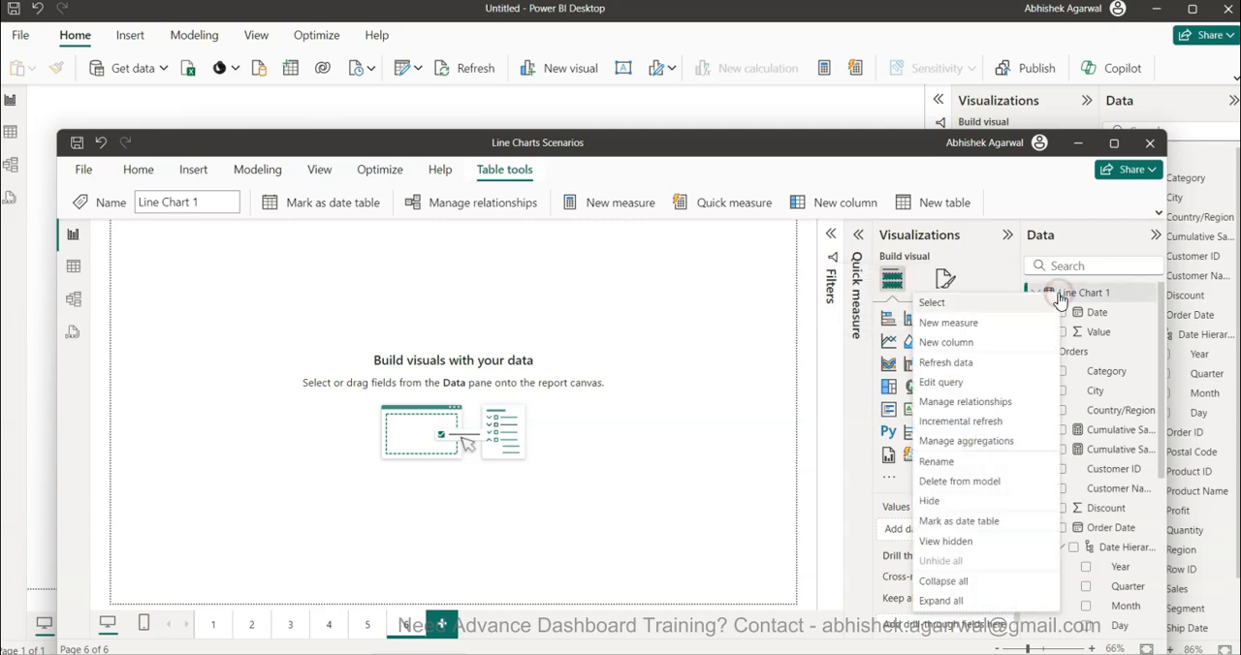
pyautogui.moveTo(1007, 405)
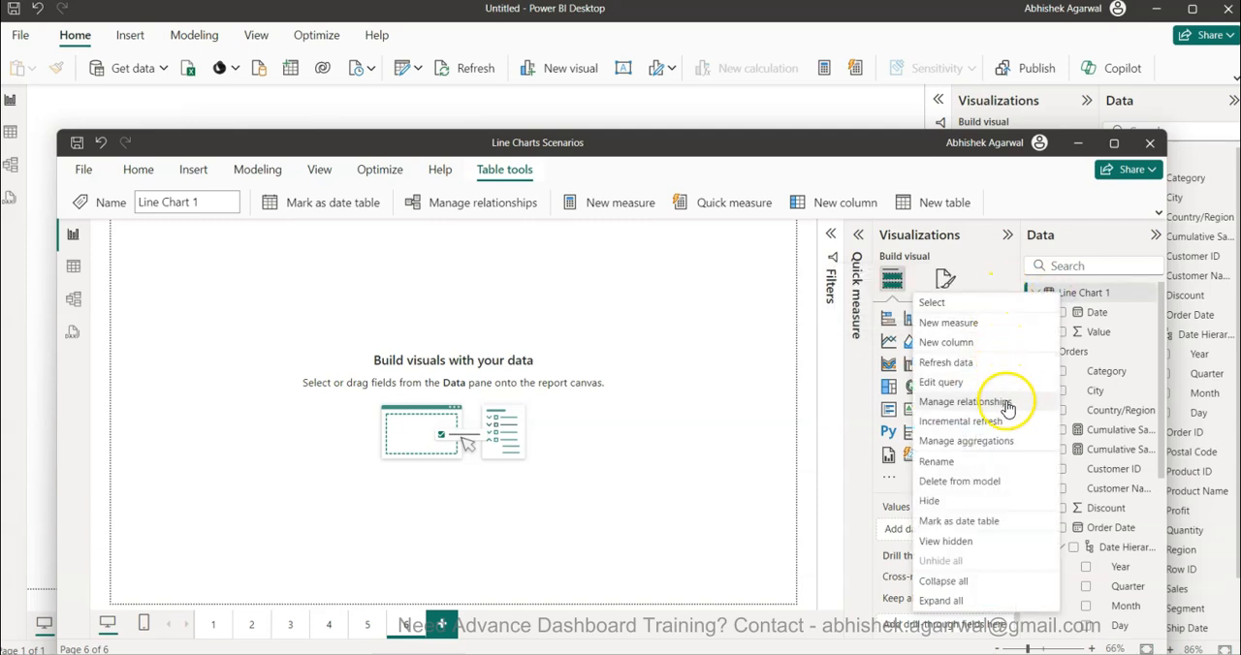
pyautogui.moveTo(987, 508)
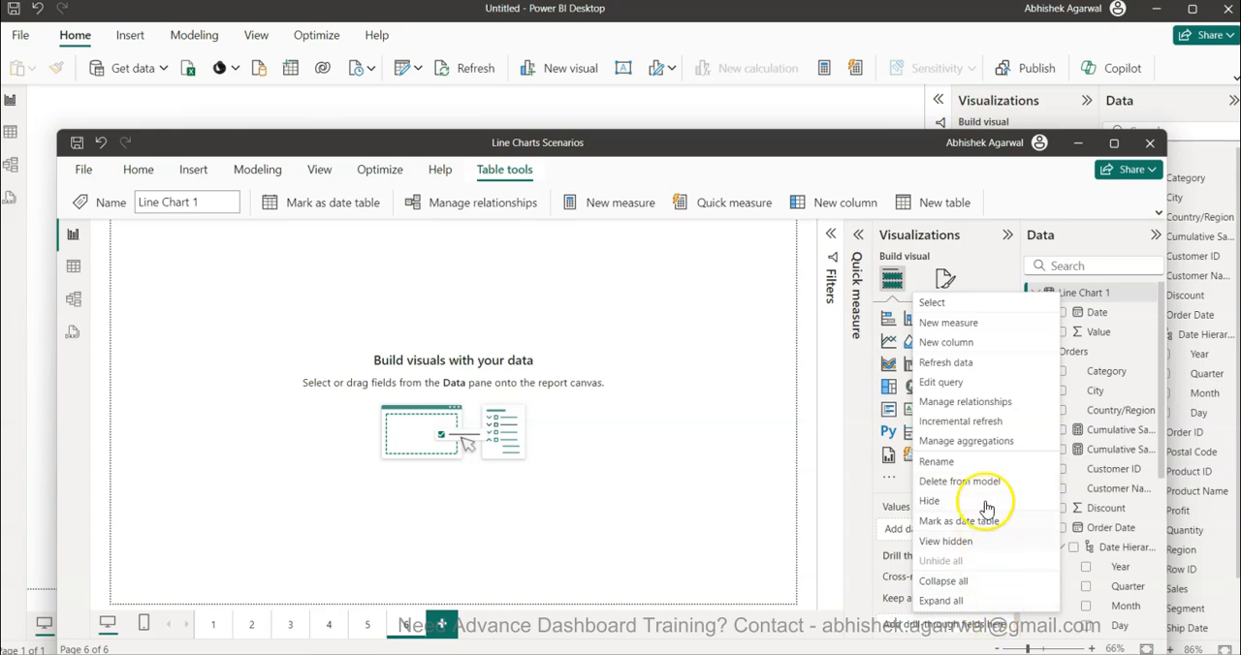
pyautogui.moveTo(418, 272)
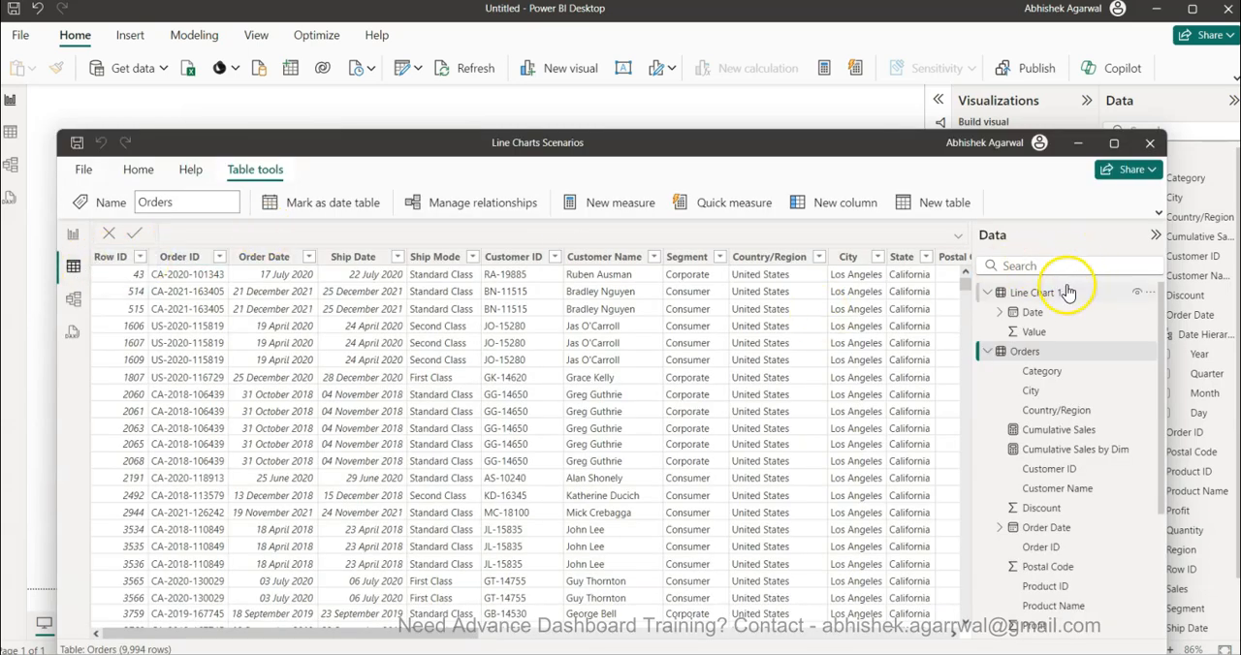
pyautogui.rightClick(1024, 351)
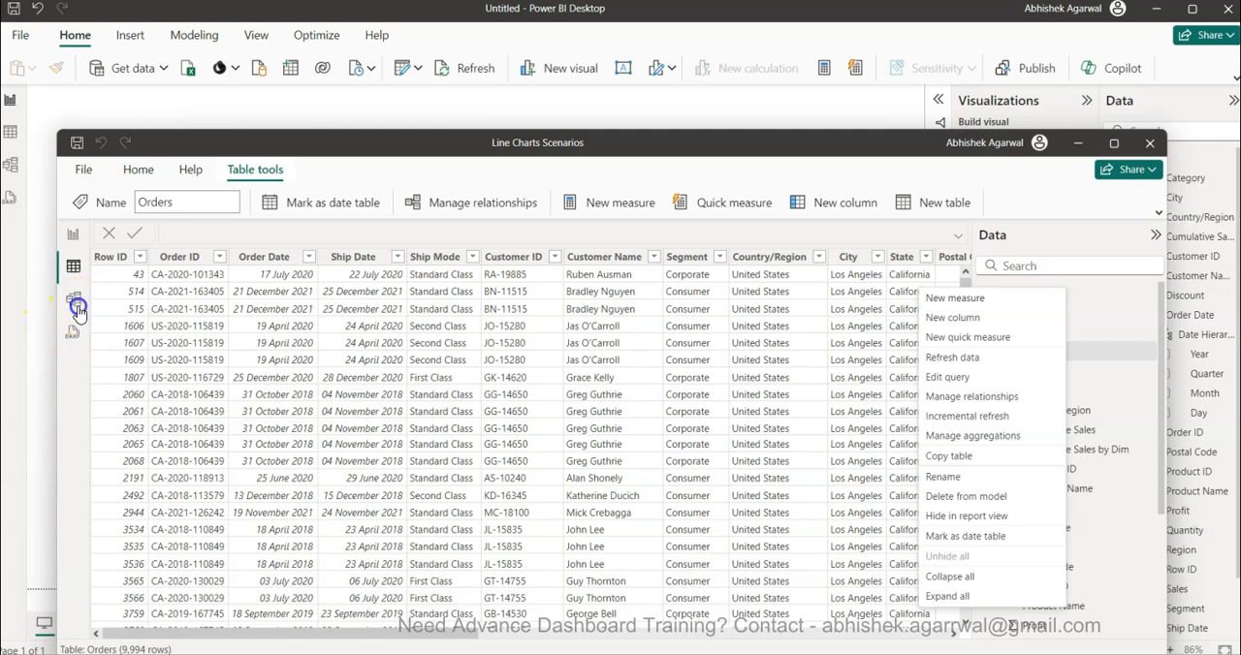
pyautogui.click(74, 299)
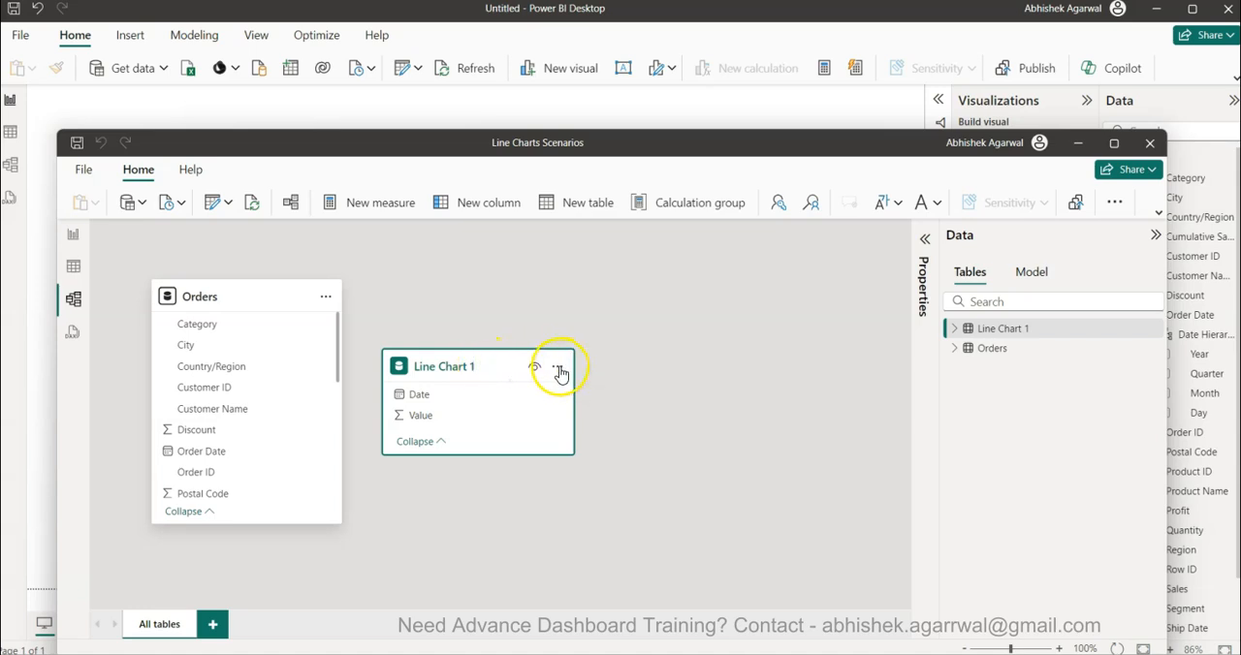
# Show the Line Chart 1 card's properties with its name and synonyms expanded.
pyautogui.click(558, 370)
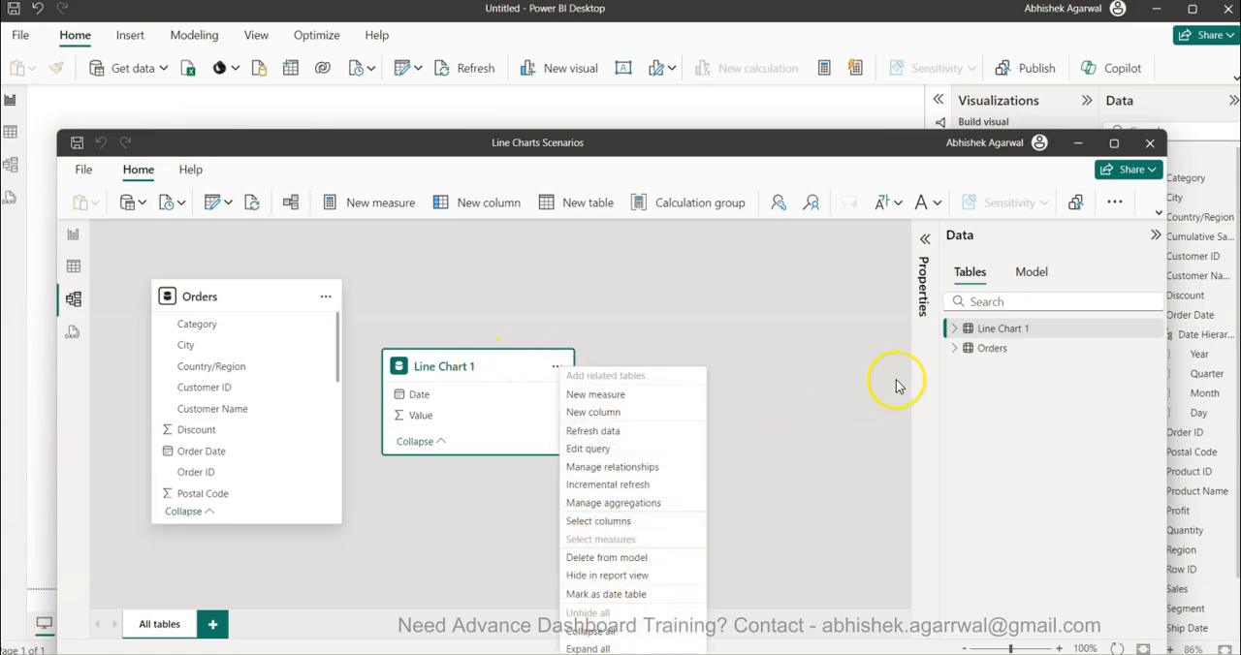
pyautogui.click(923, 235)
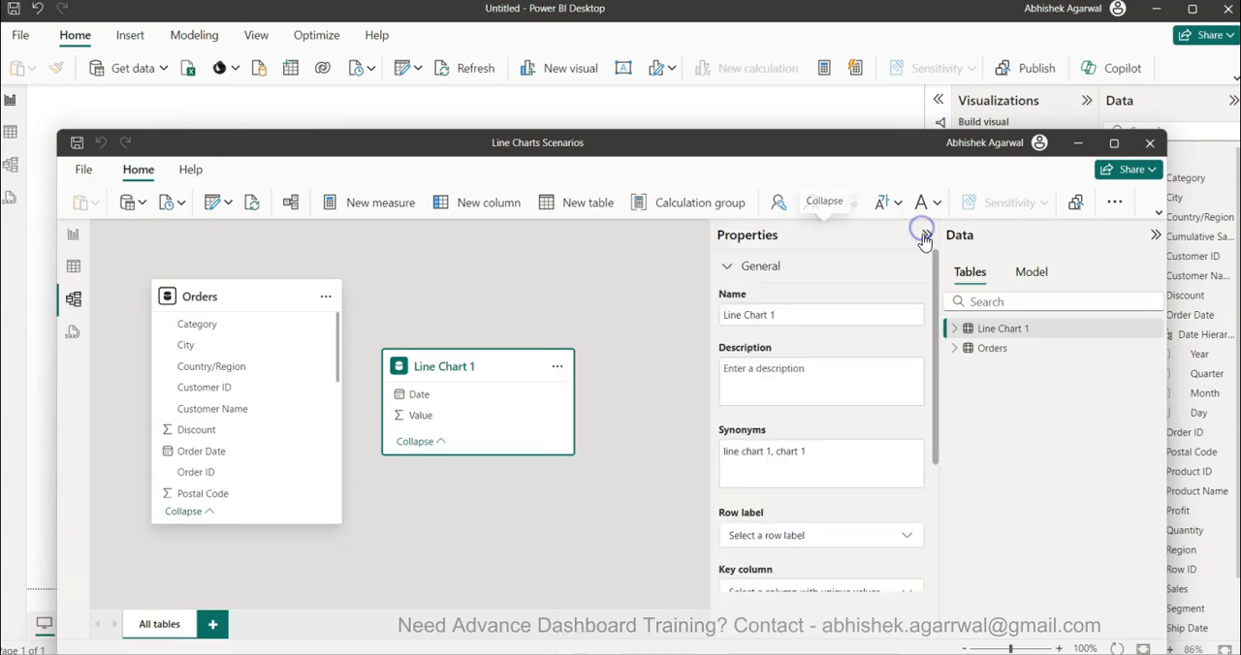
pyautogui.click(725, 266)
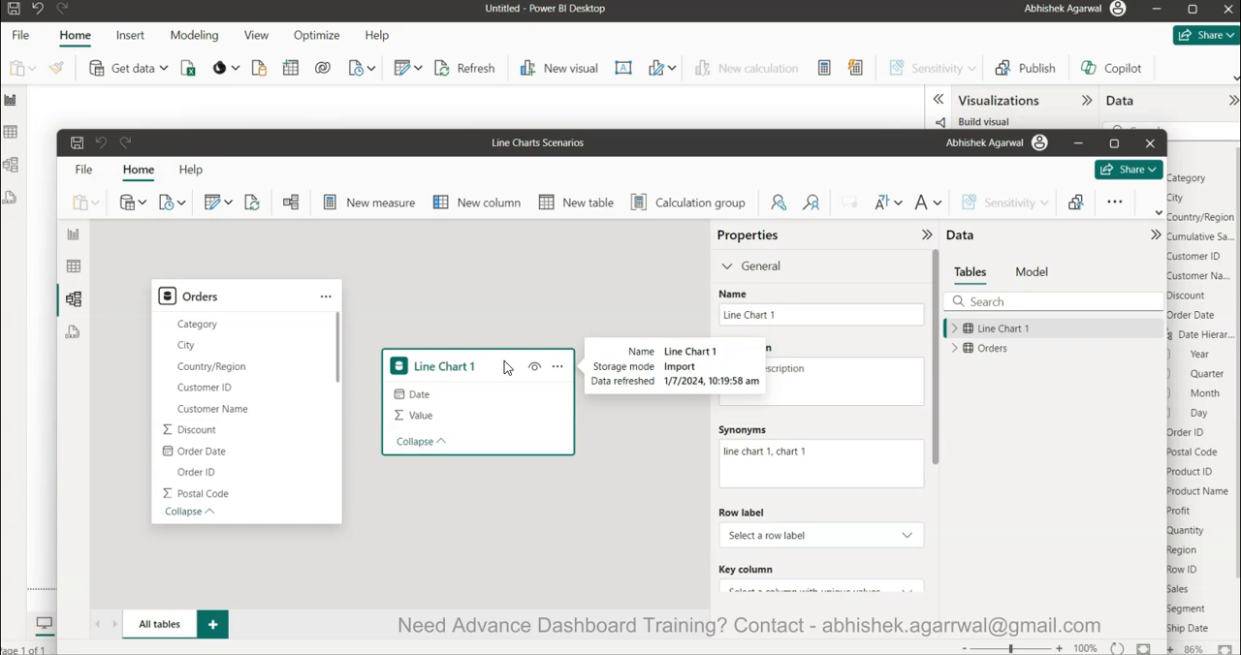
pyautogui.moveTo(894, 287)
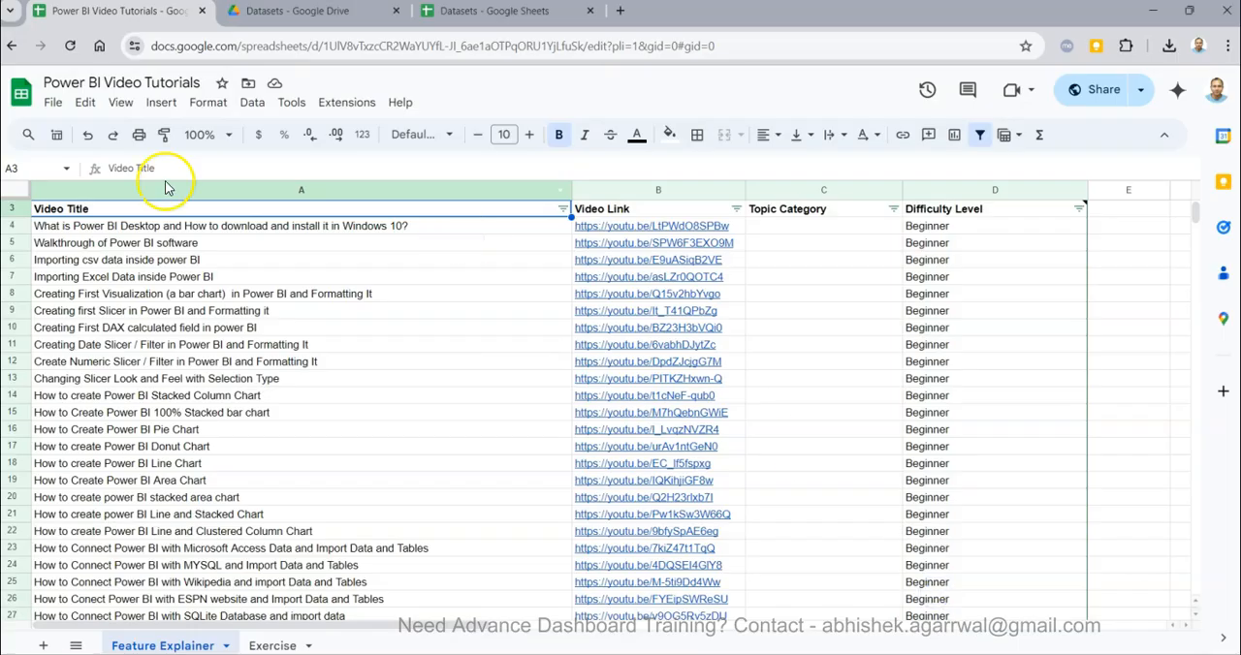
pyautogui.click(310, 12)
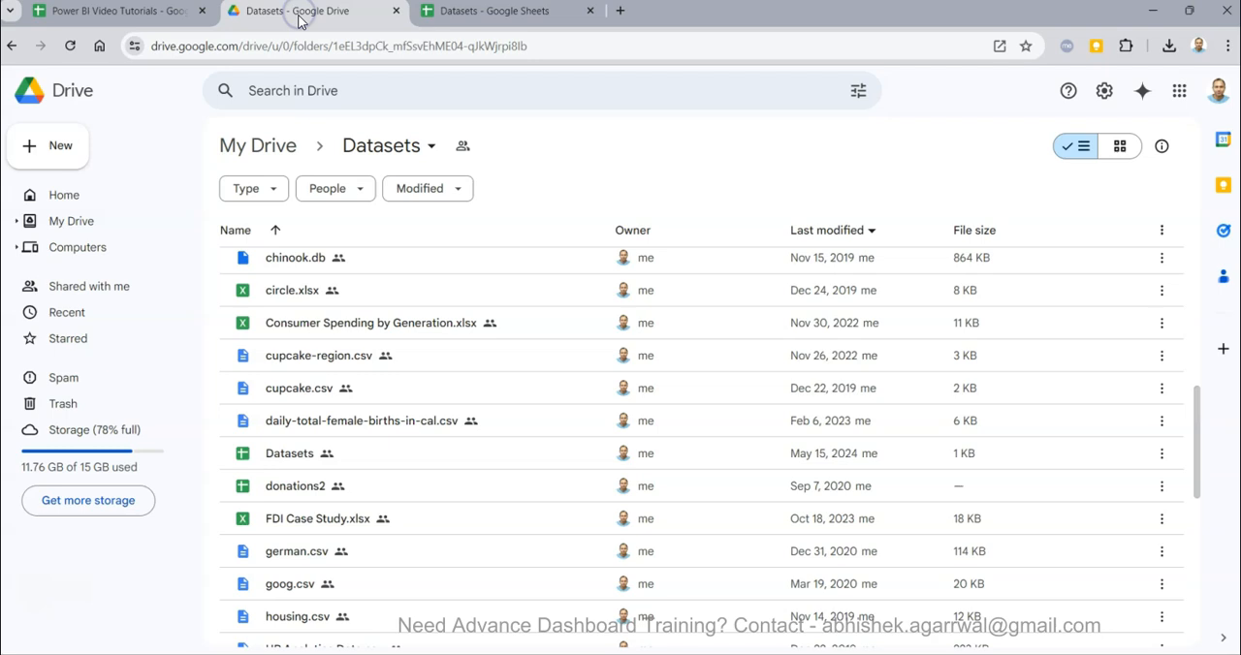
pyautogui.moveTo(345, 264)
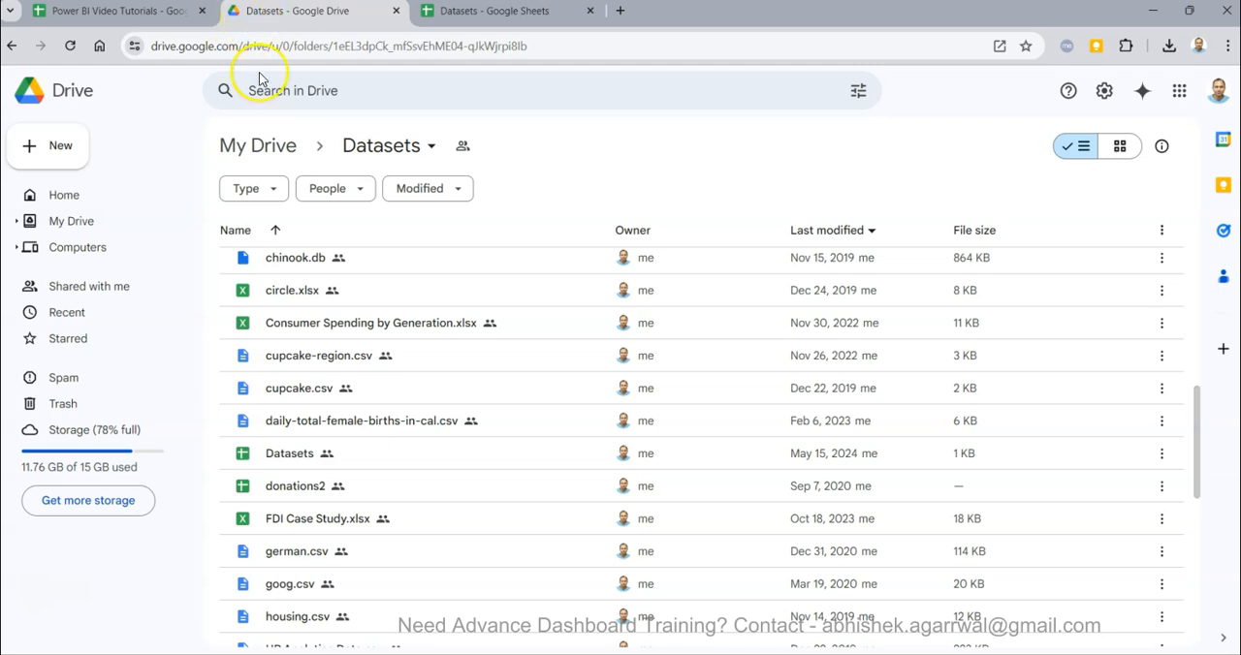
pyautogui.moveTo(329, 388)
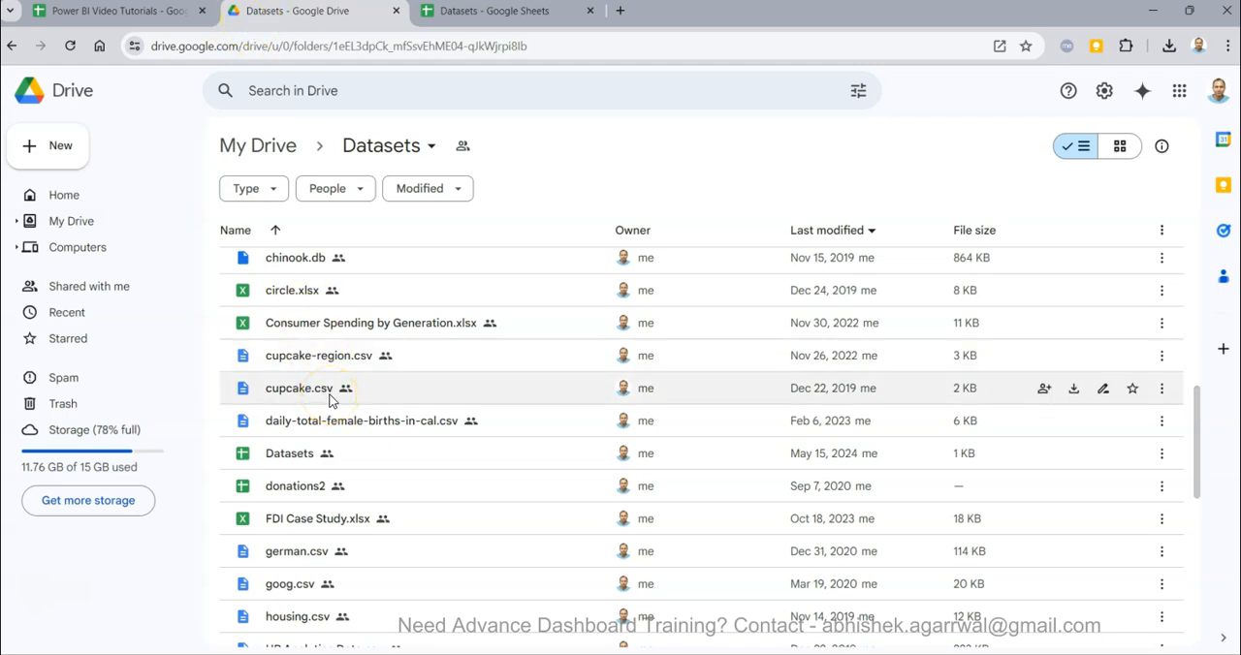
pyautogui.moveTo(382, 165)
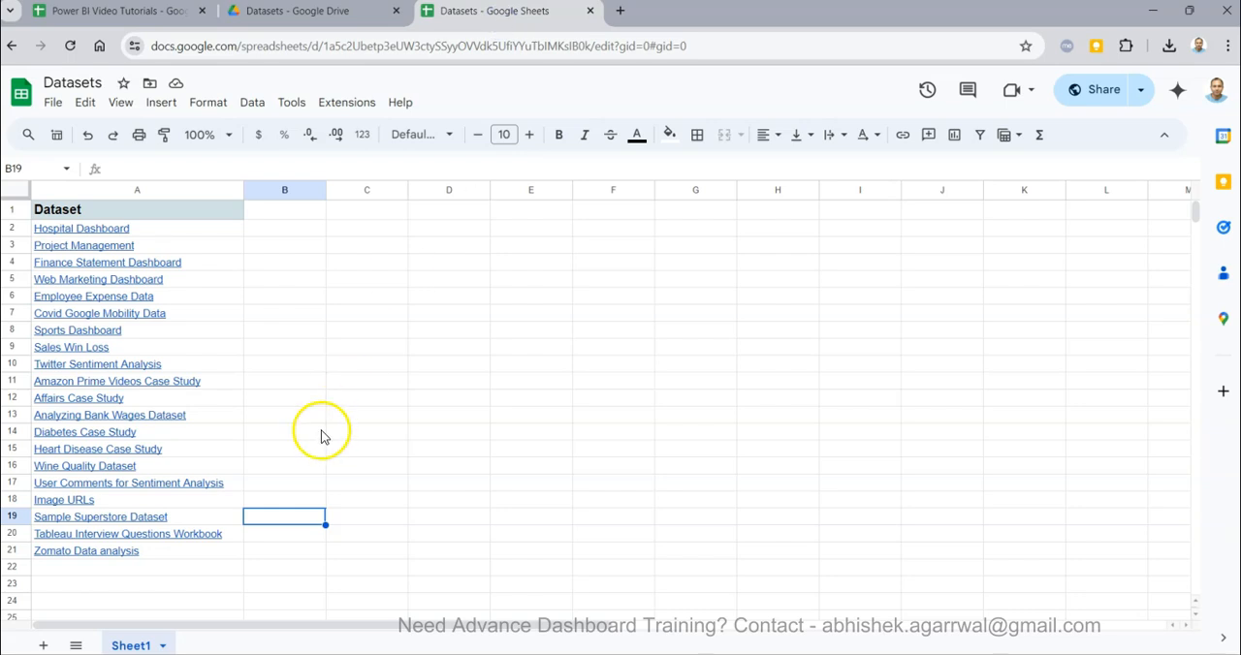
pyautogui.moveTo(264, 508)
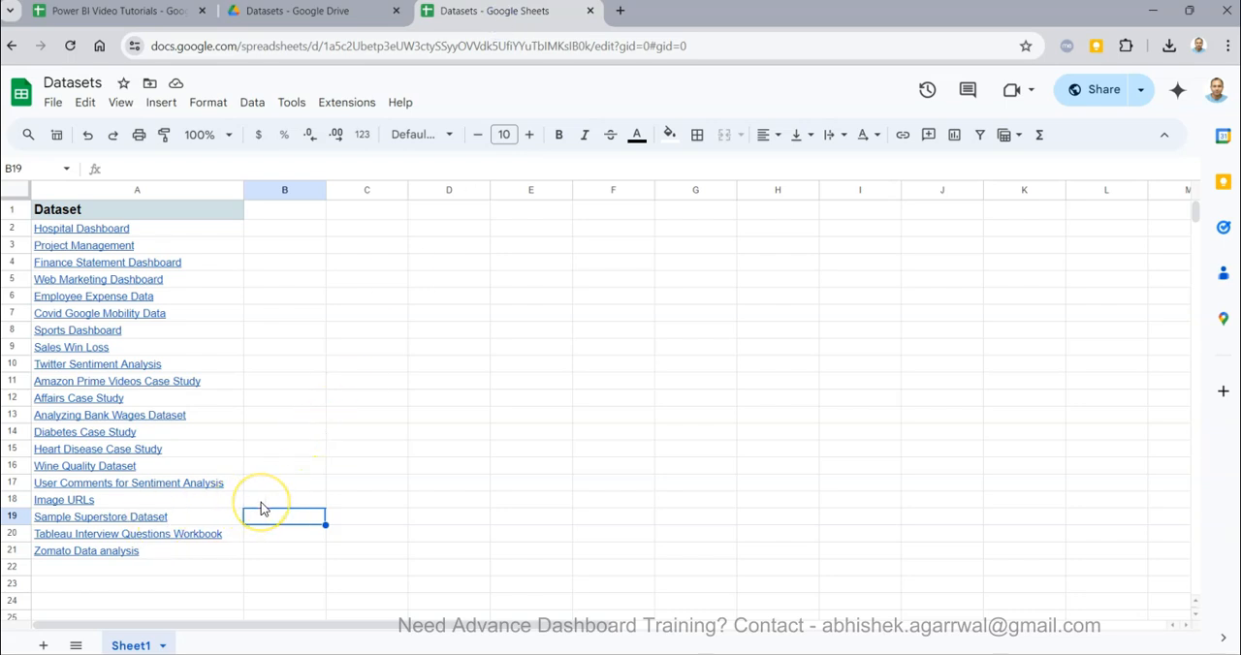
pyautogui.moveTo(302, 404)
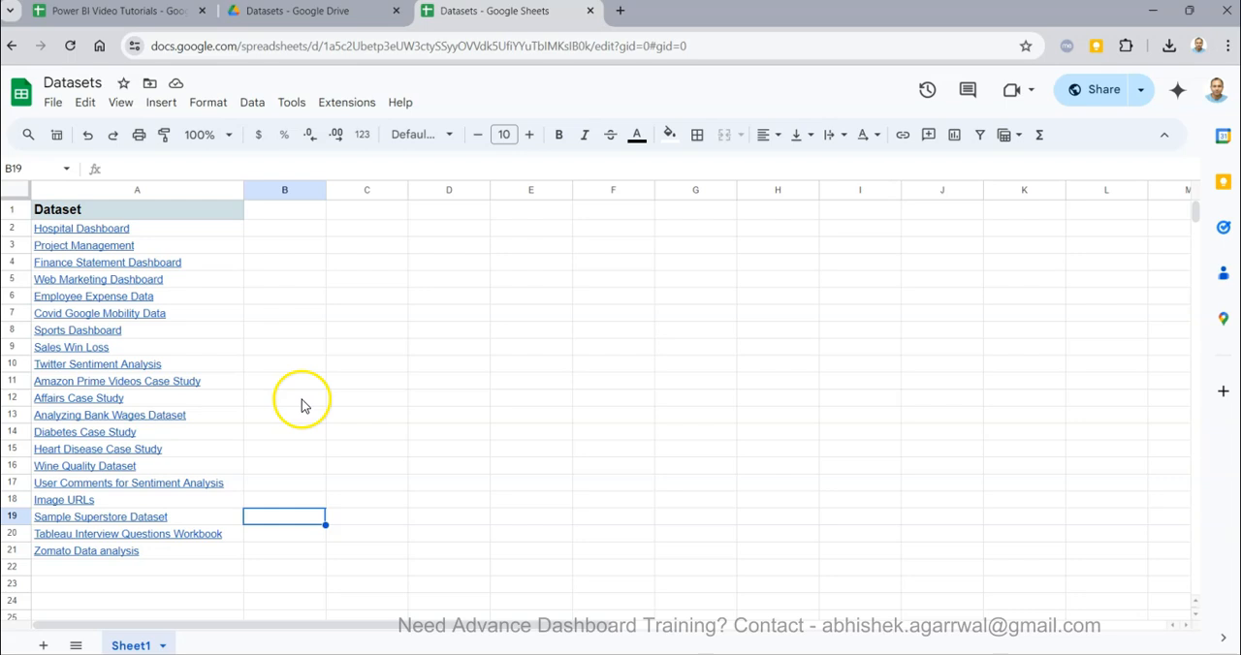
pyautogui.click(106, 11)
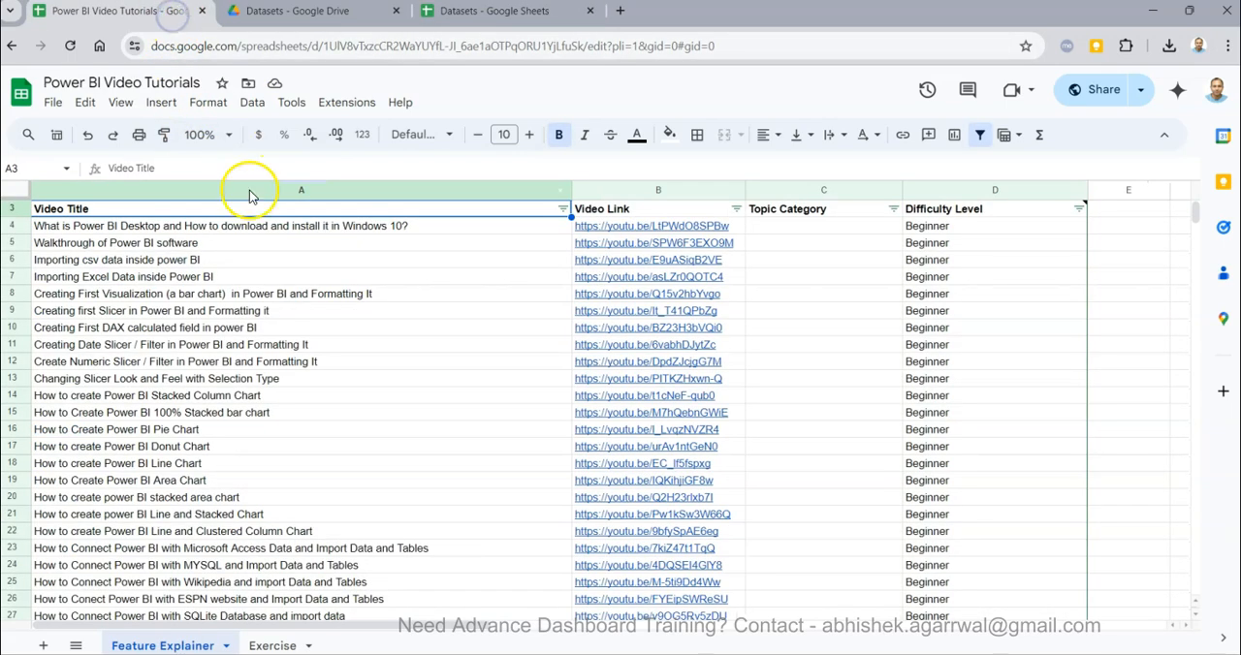
pyautogui.moveTo(342, 190)
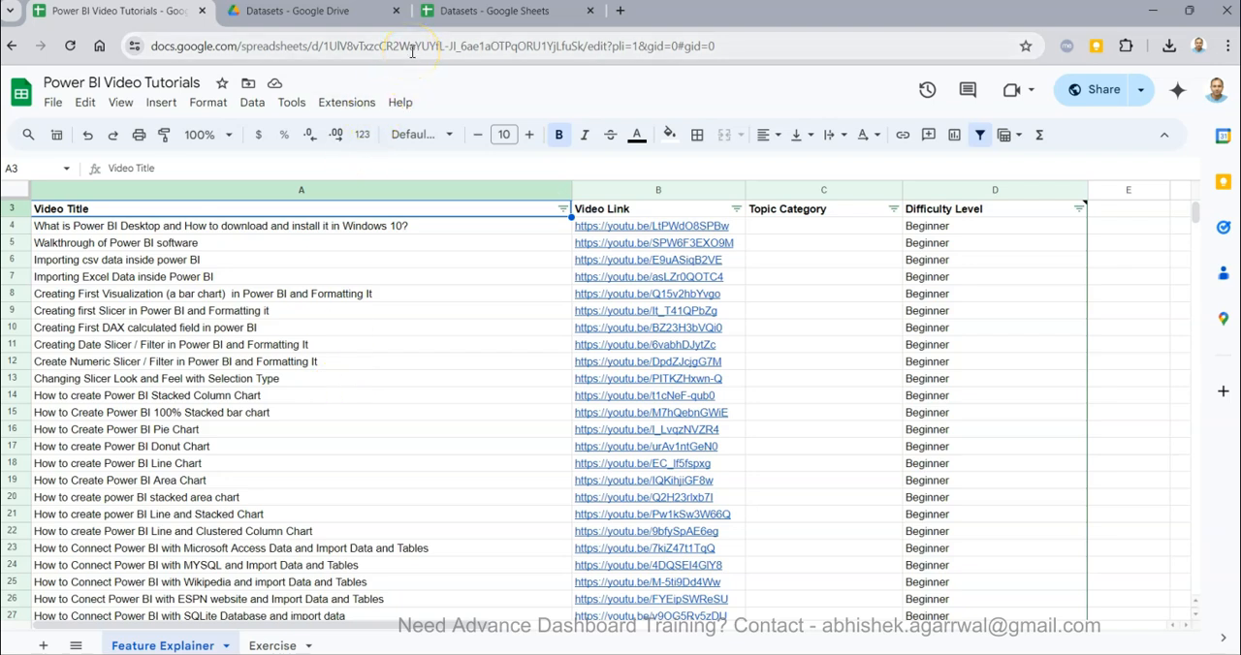
pyautogui.moveTo(212, 252)
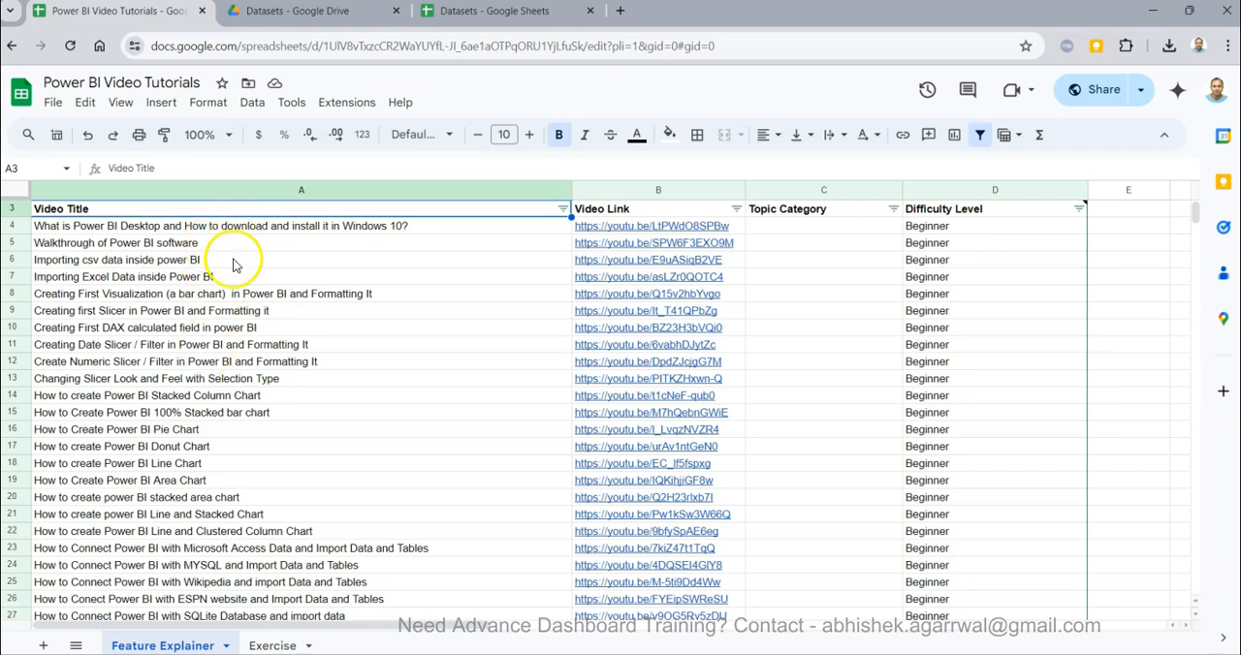
# Select the 'Creating first Slicer' title in the Power BI Video Tutorials sheet.
pyautogui.click(151, 310)
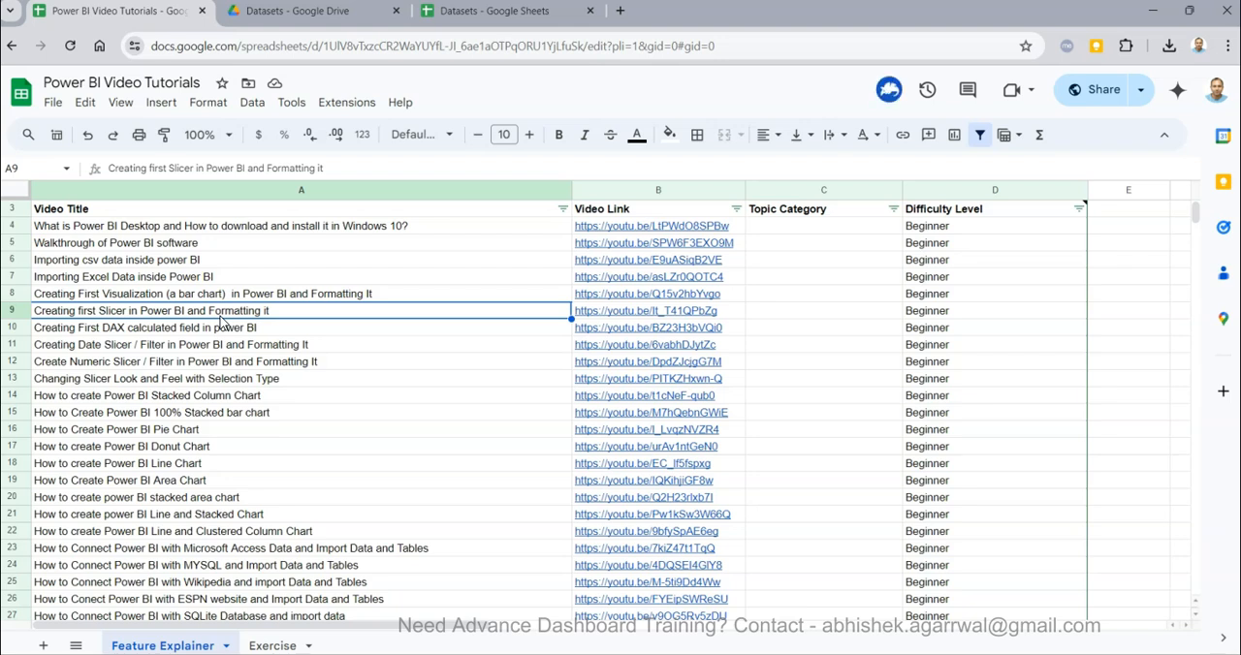
pyautogui.moveTo(842, 117)
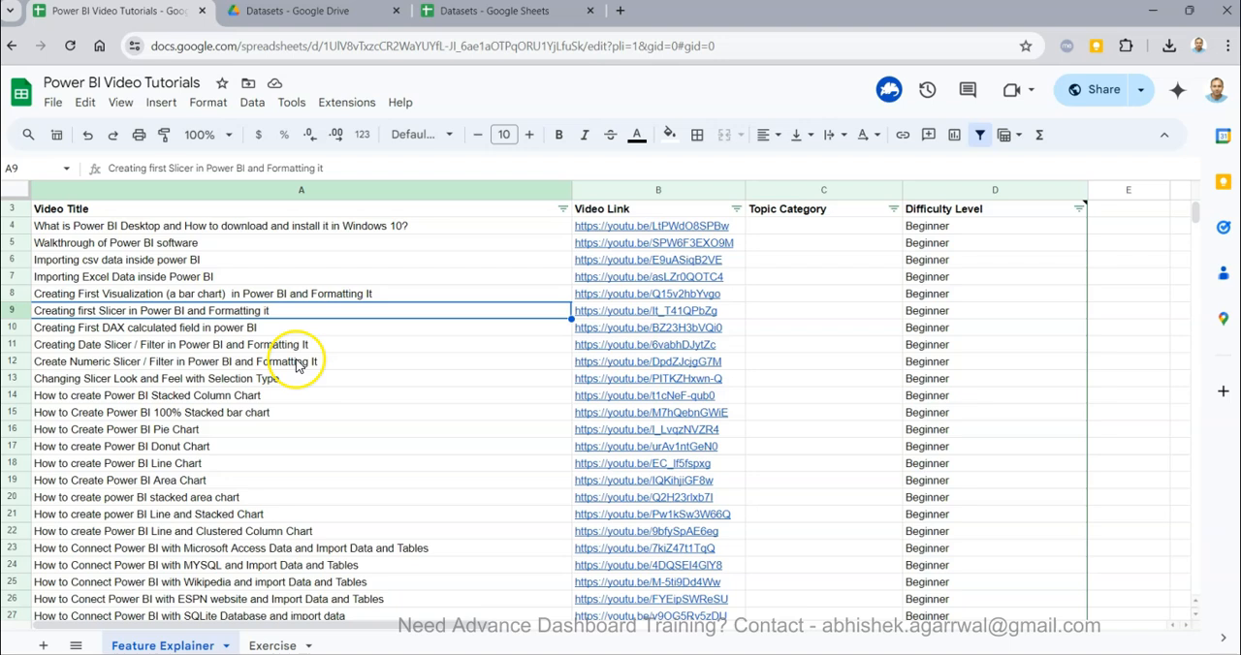
pyautogui.moveTo(299, 365)
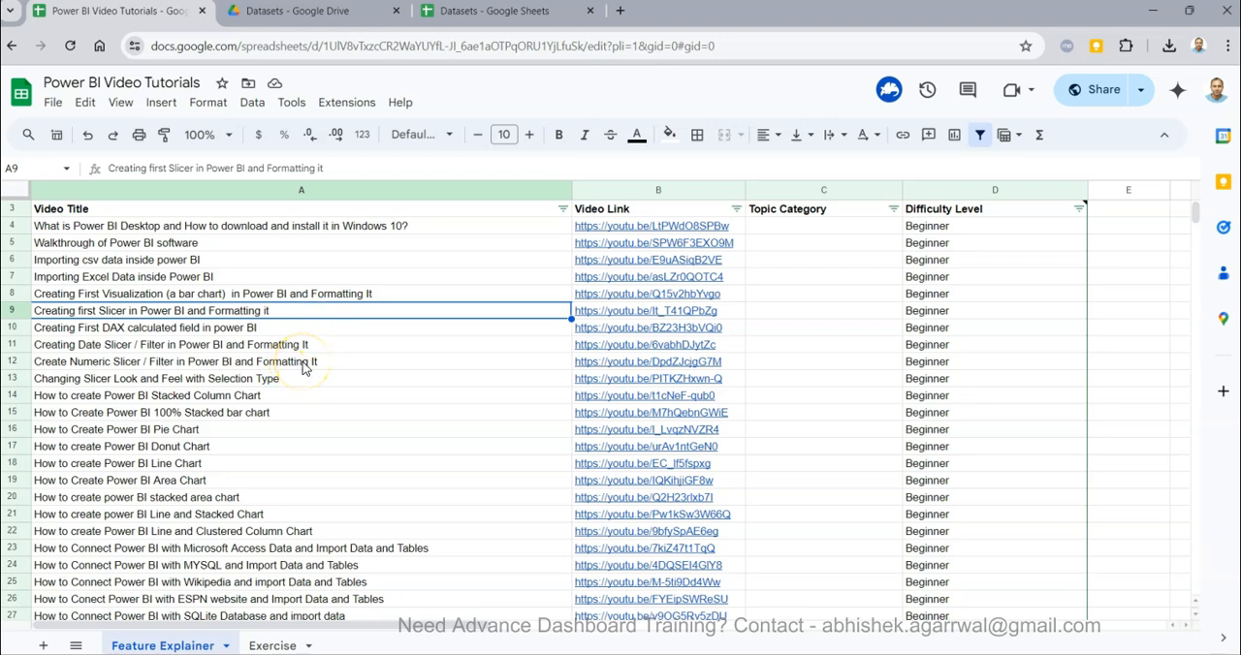
pyautogui.moveTo(621, 217)
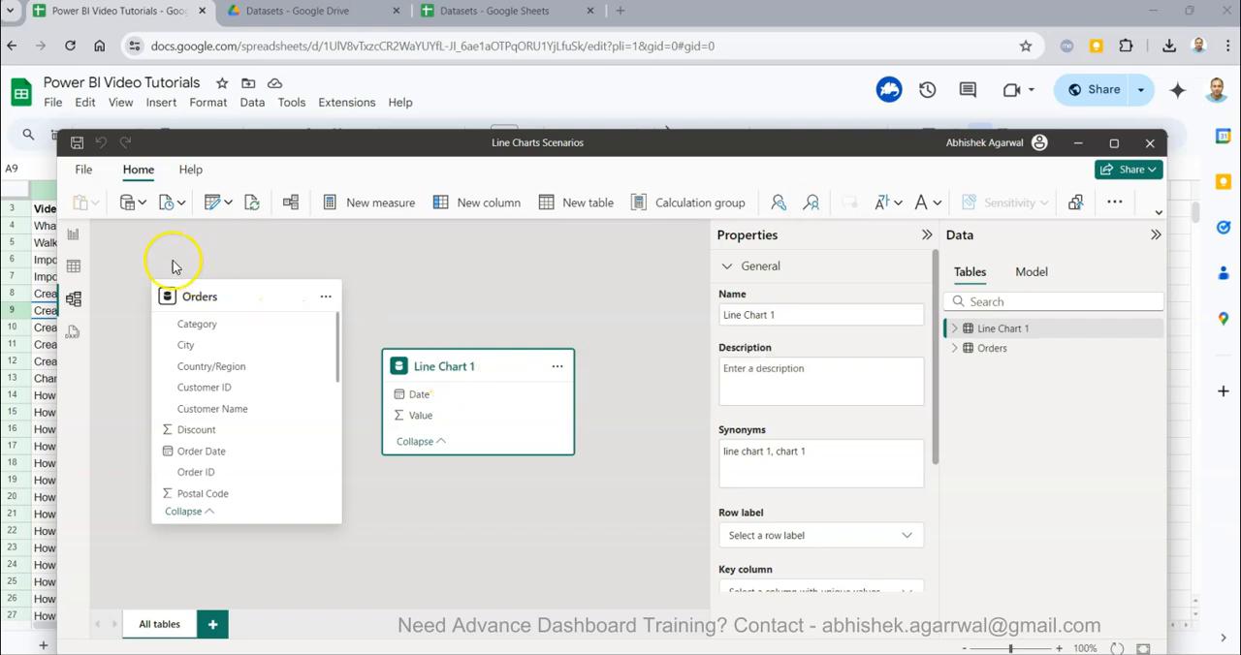
# In Power Query Editor, review Orders and Line Chart 1 data and copy the Line Chart 1 query.
pyautogui.click(74, 236)
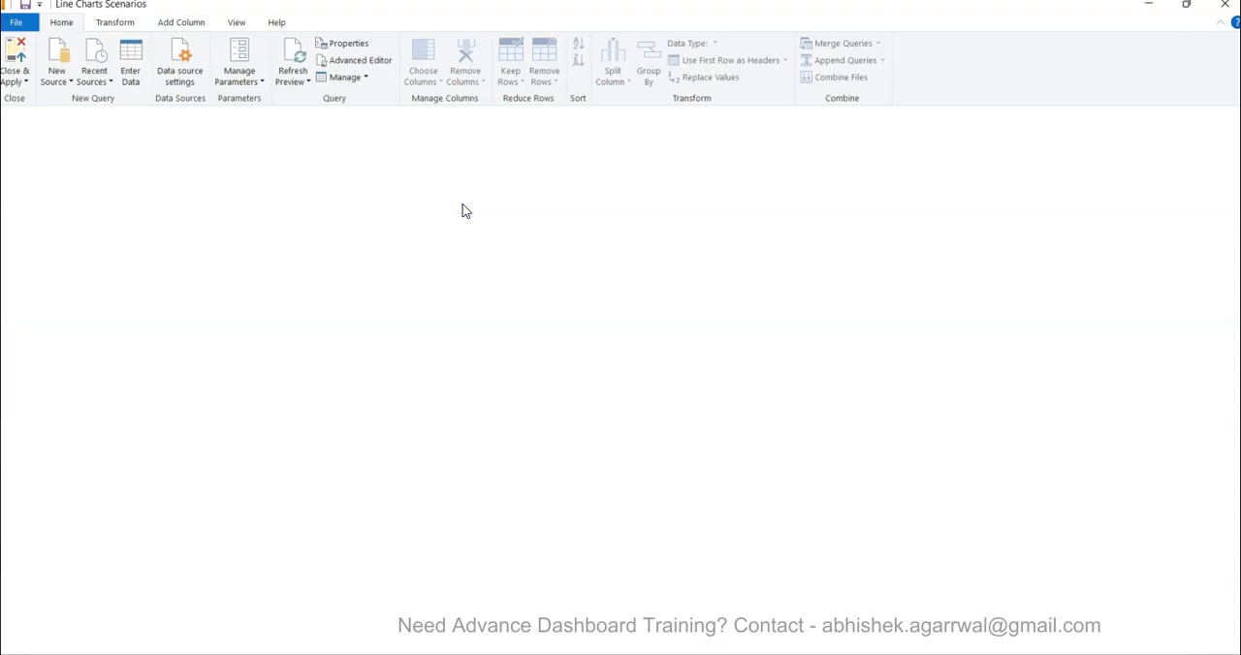
pyautogui.moveTo(204, 229)
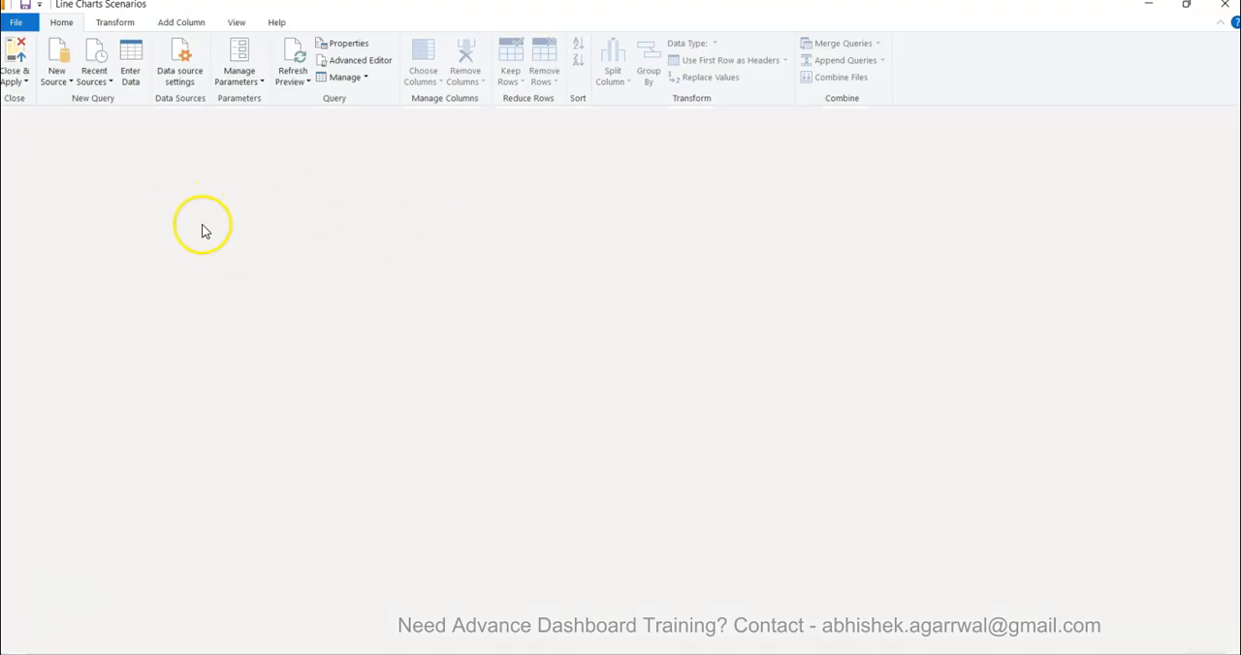
pyautogui.click(37, 147)
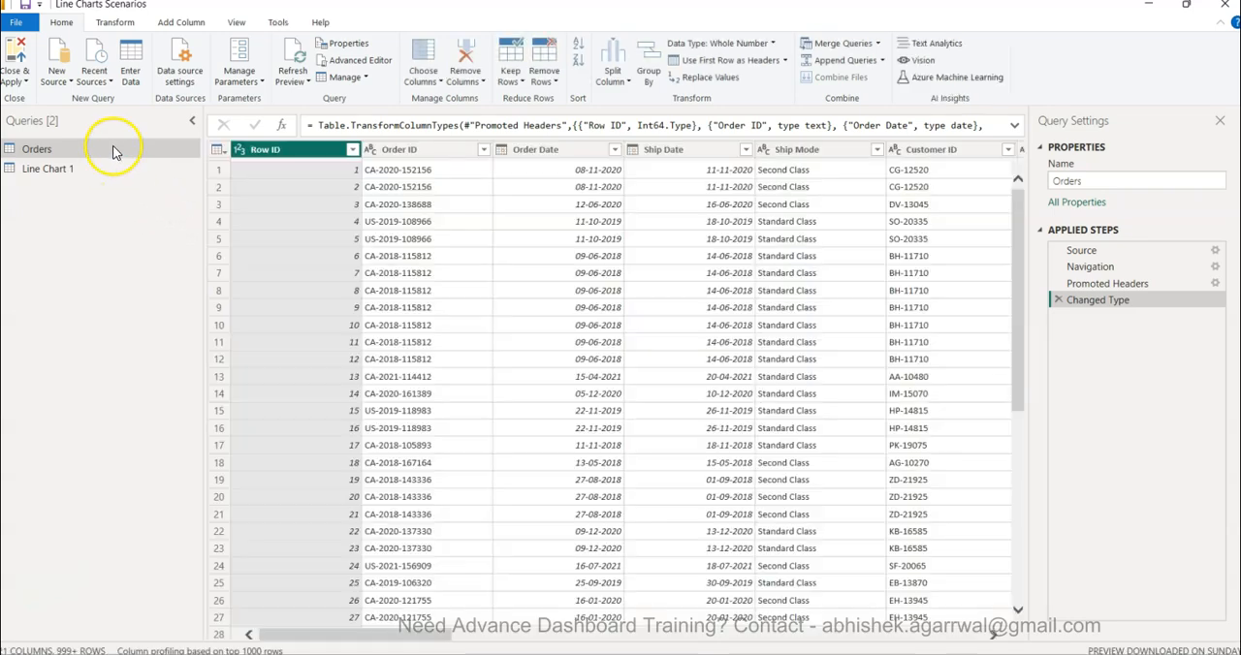
pyautogui.moveTo(116, 175)
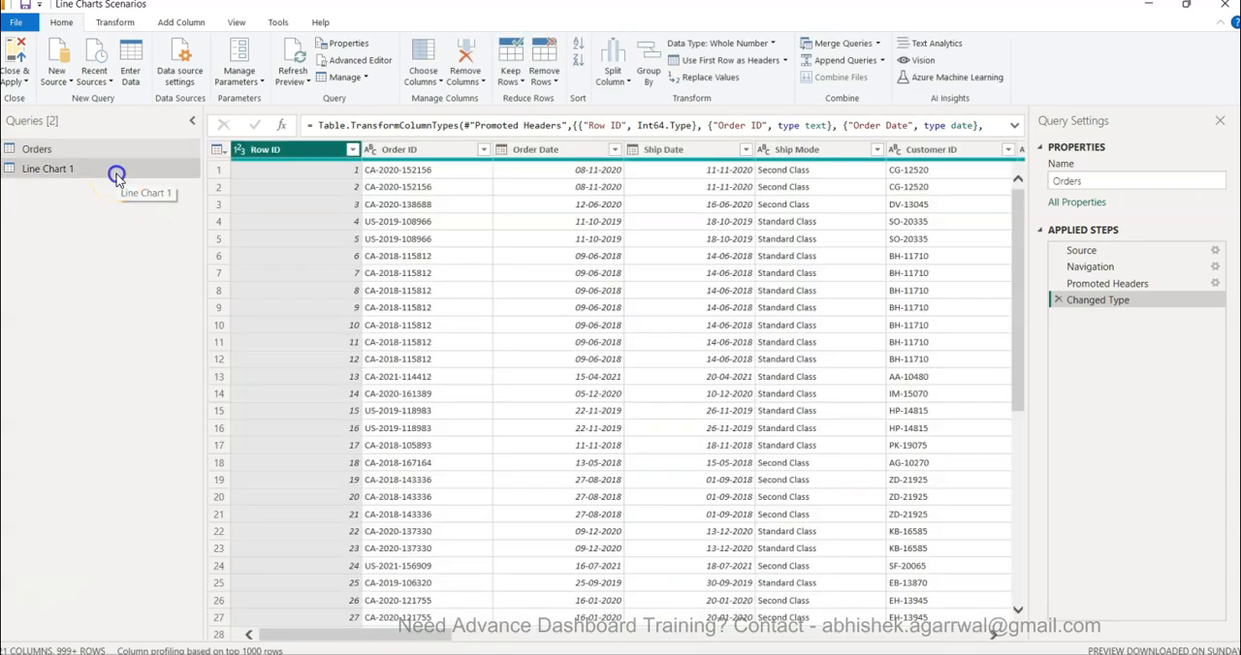
pyautogui.click(47, 167)
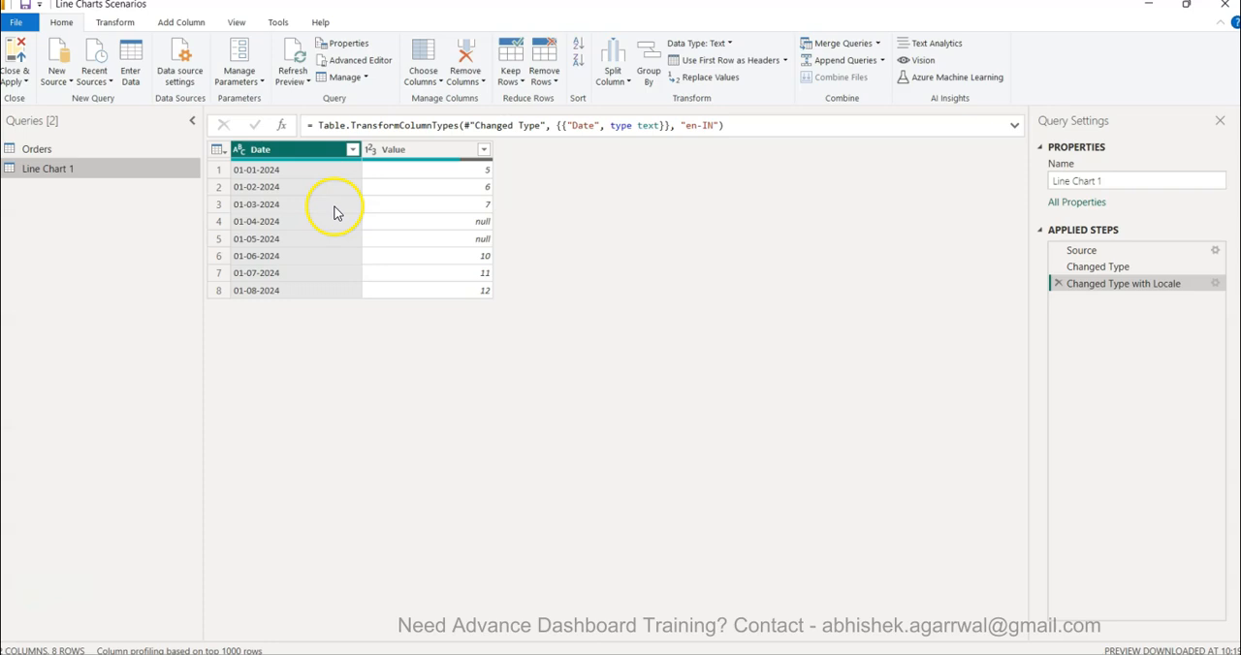
pyautogui.moveTo(399, 250)
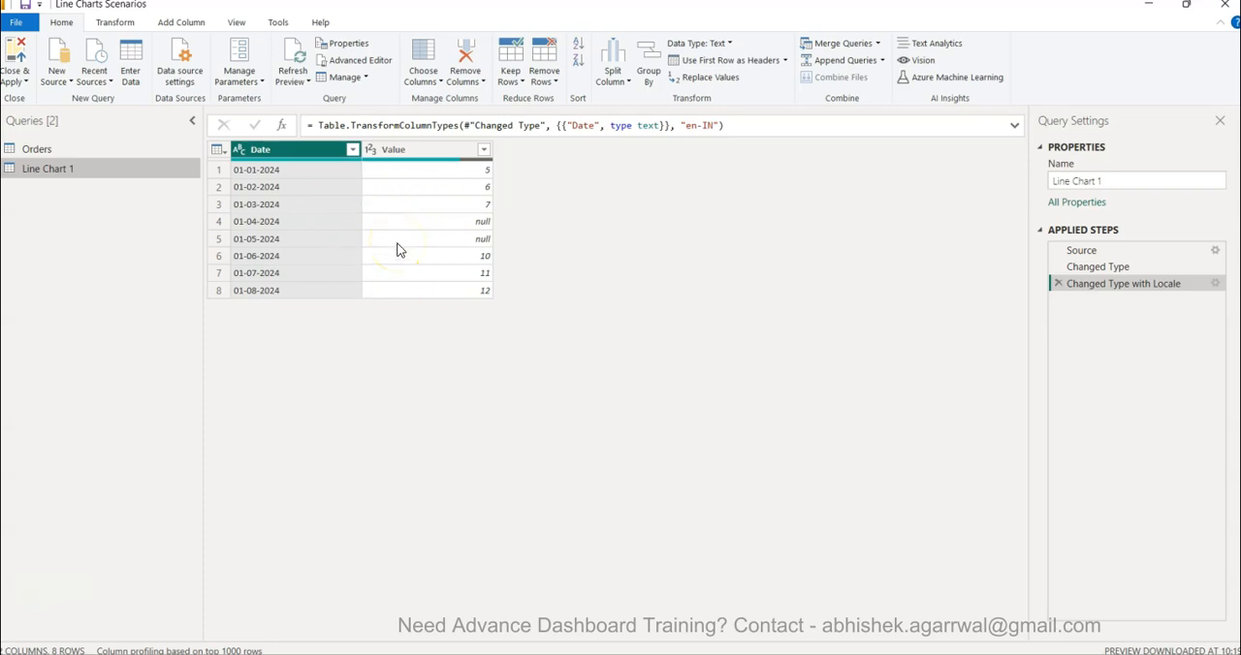
pyautogui.moveTo(159, 198)
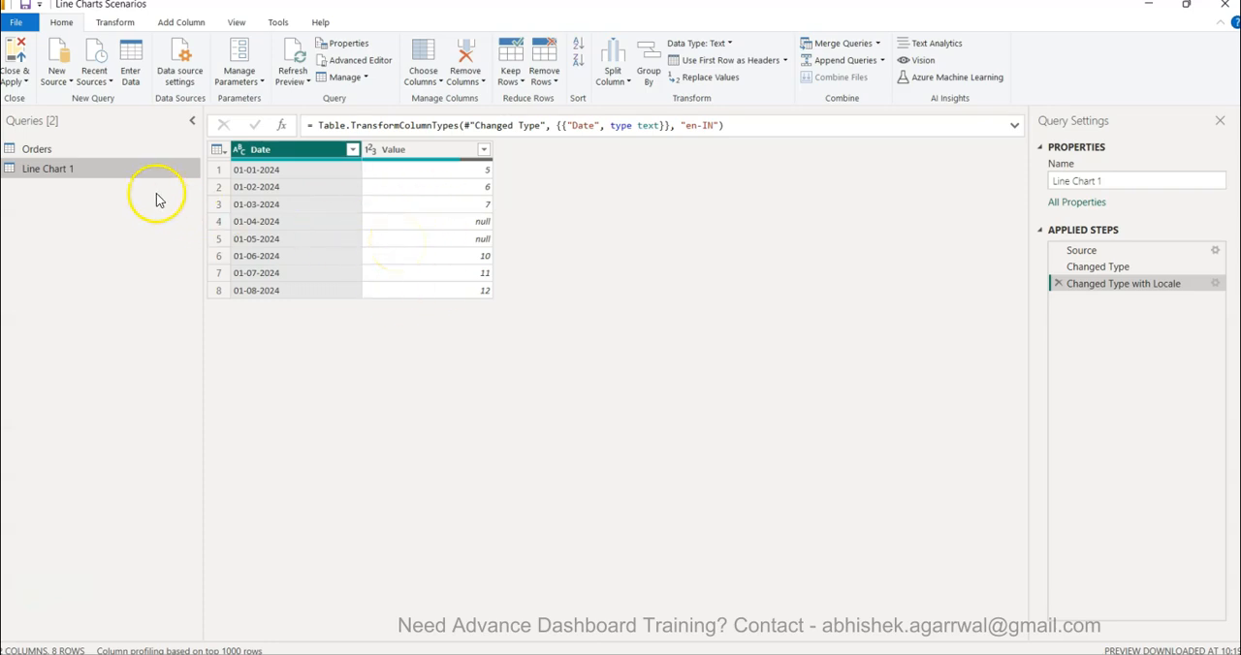
pyautogui.rightClick(47, 169)
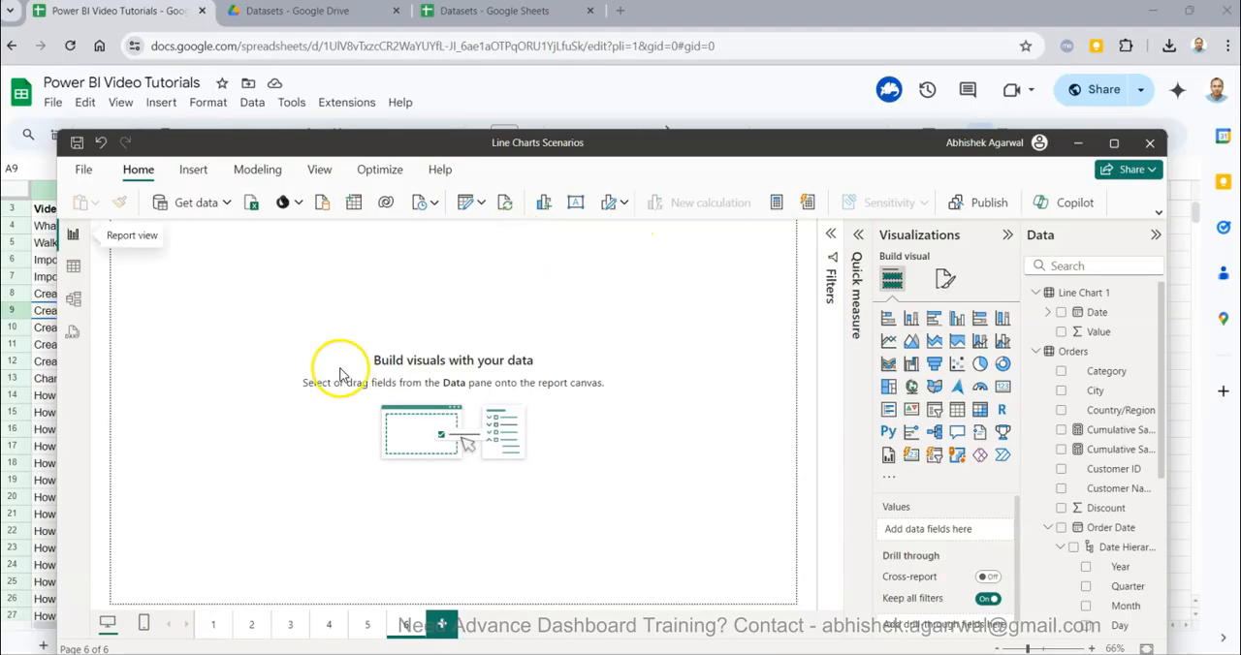
pyautogui.moveTo(442, 624)
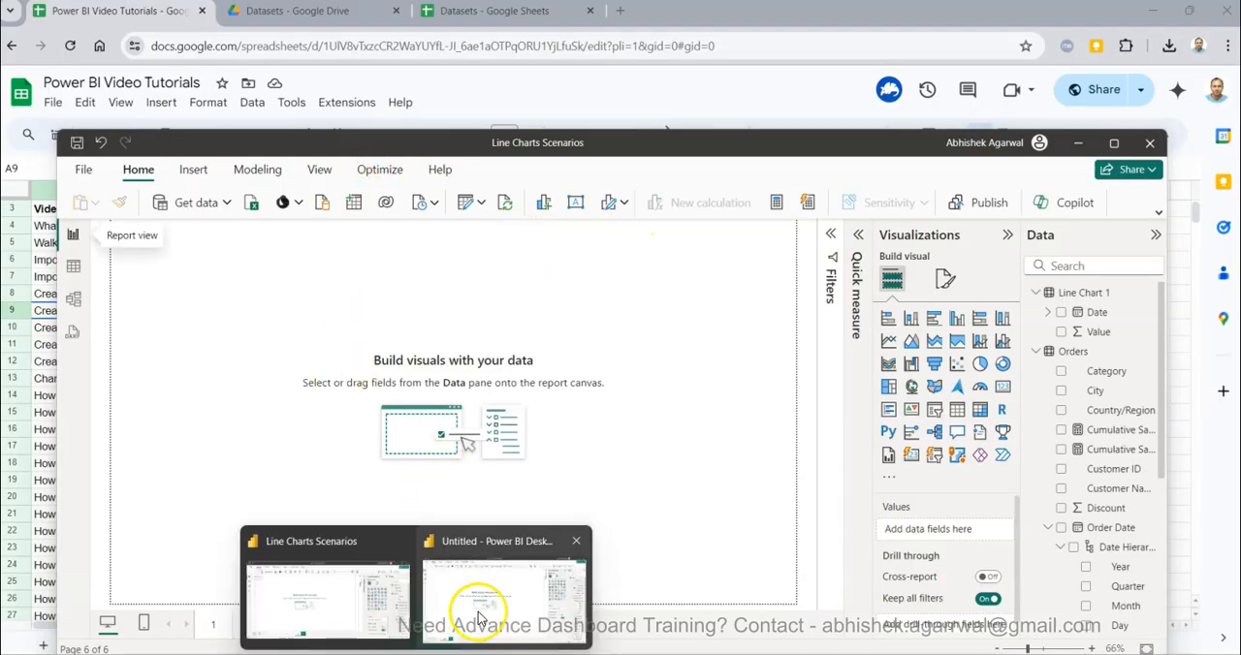
# Paste the copied Line Chart 1 query into the untitled file's Queries pane beside Orders.
pyautogui.click(496, 591)
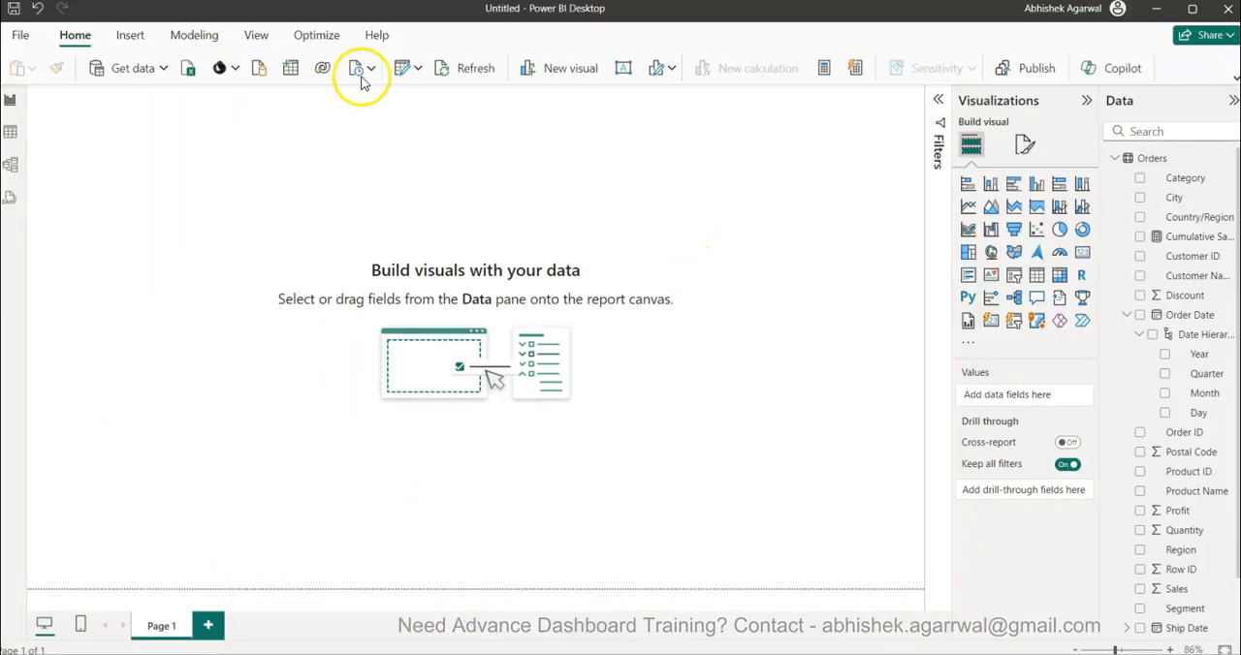
pyautogui.click(357, 68)
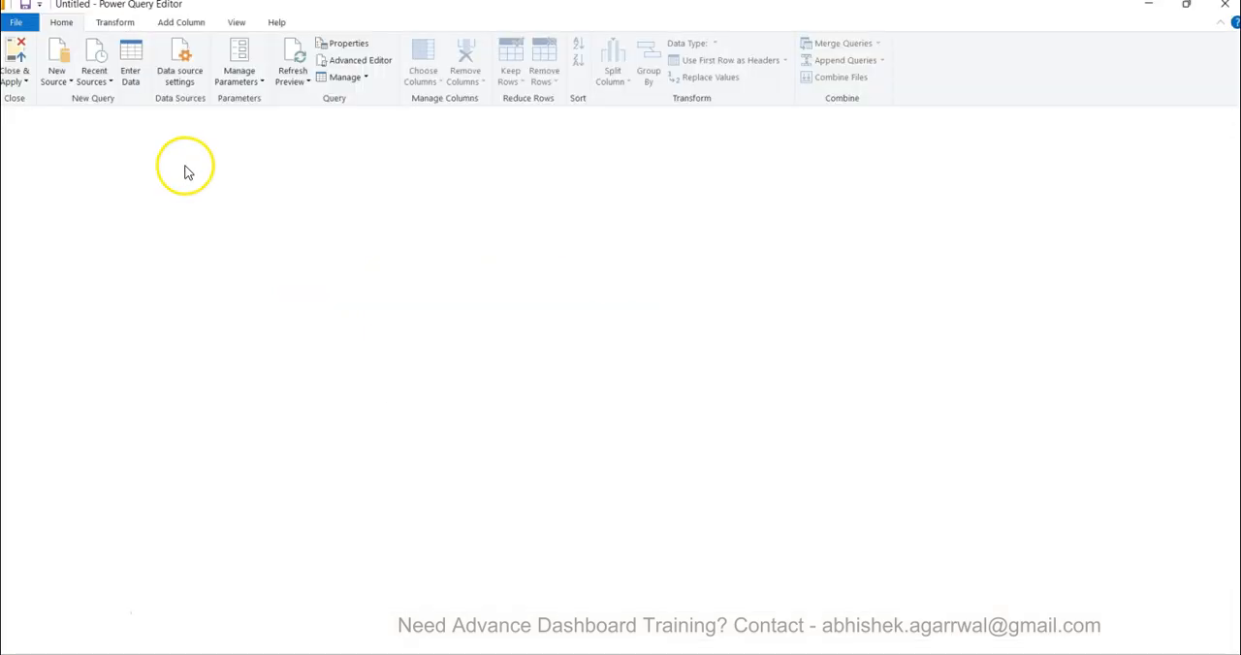
pyautogui.moveTo(43, 235)
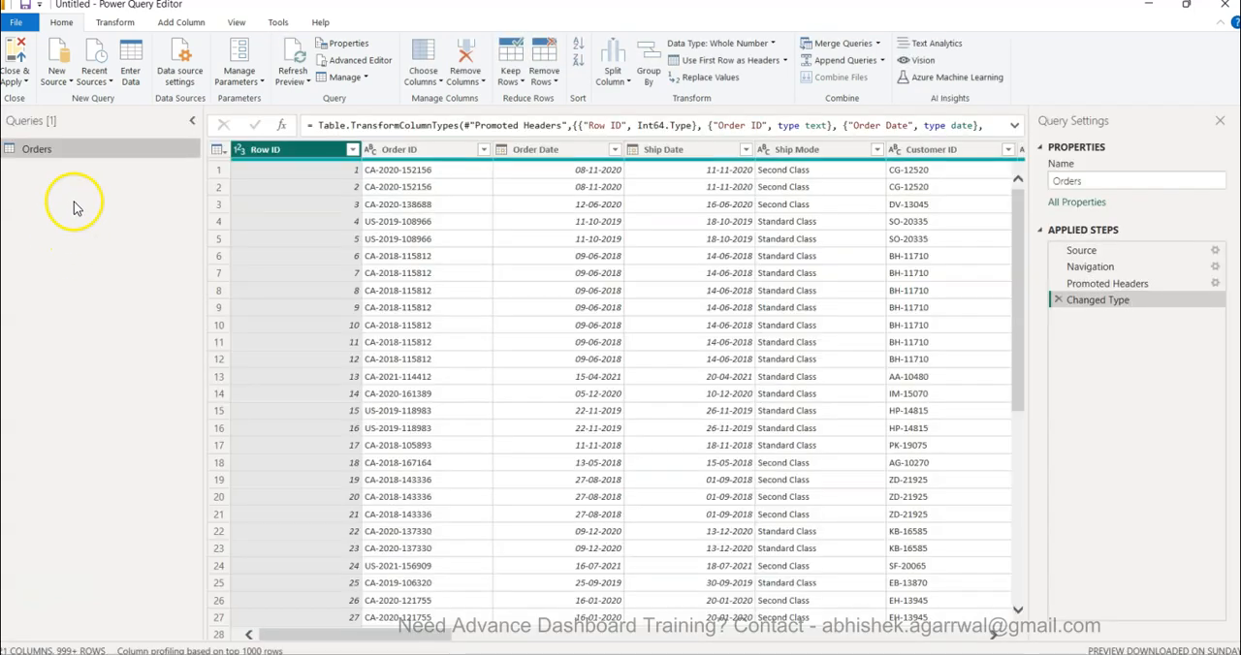
pyautogui.rightClick(78, 204)
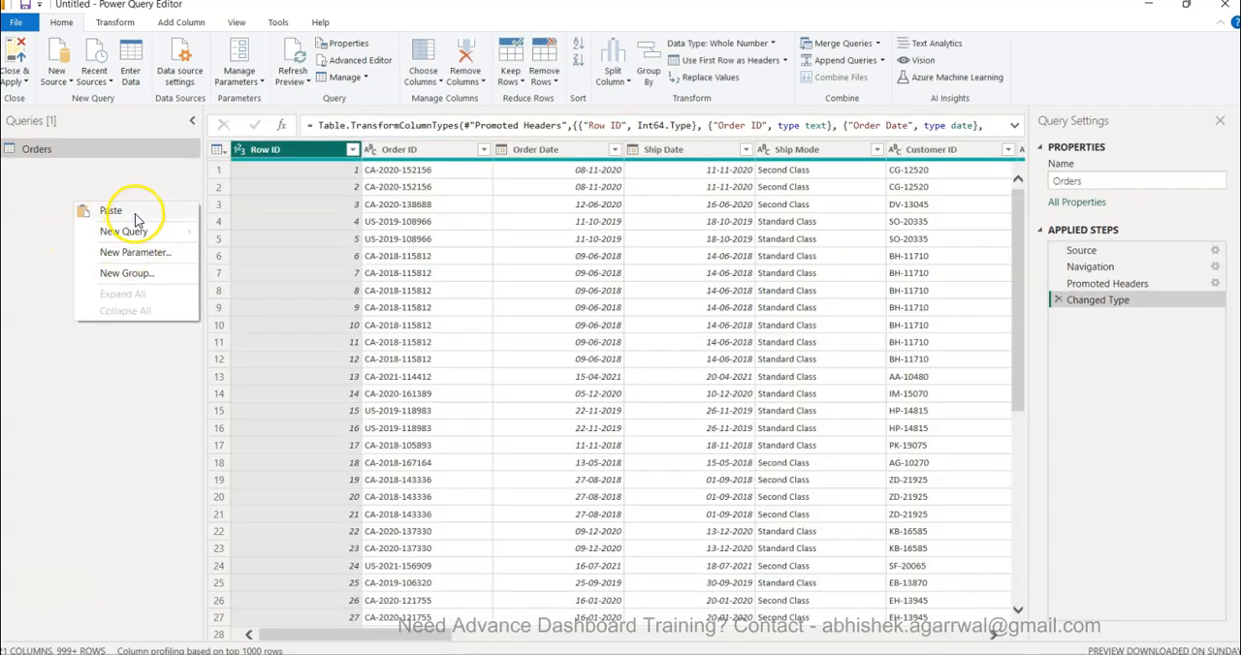
pyautogui.click(111, 209)
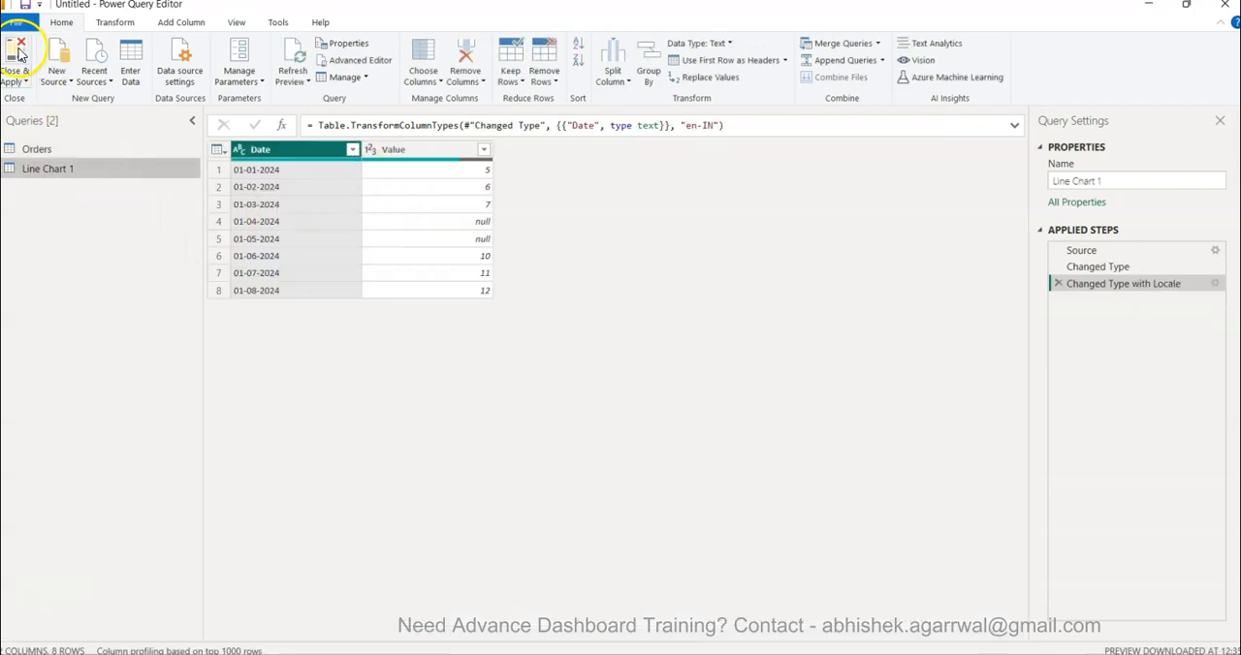
pyautogui.moveTo(1134, 283)
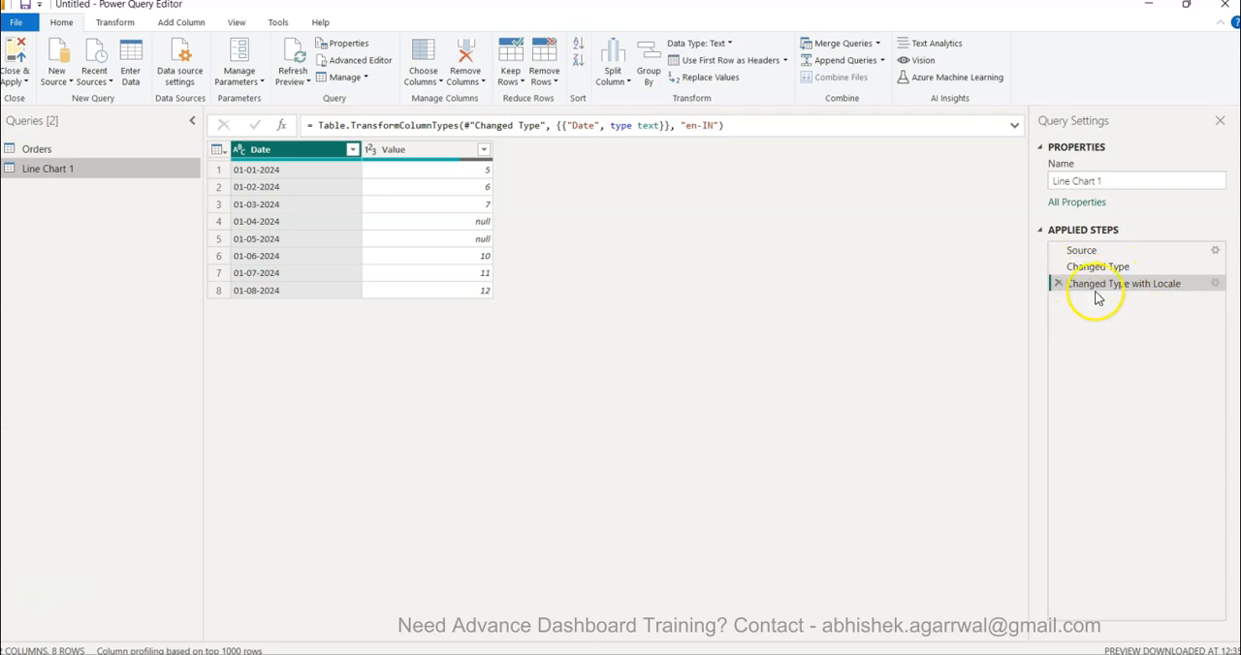
pyautogui.moveTo(624, 311)
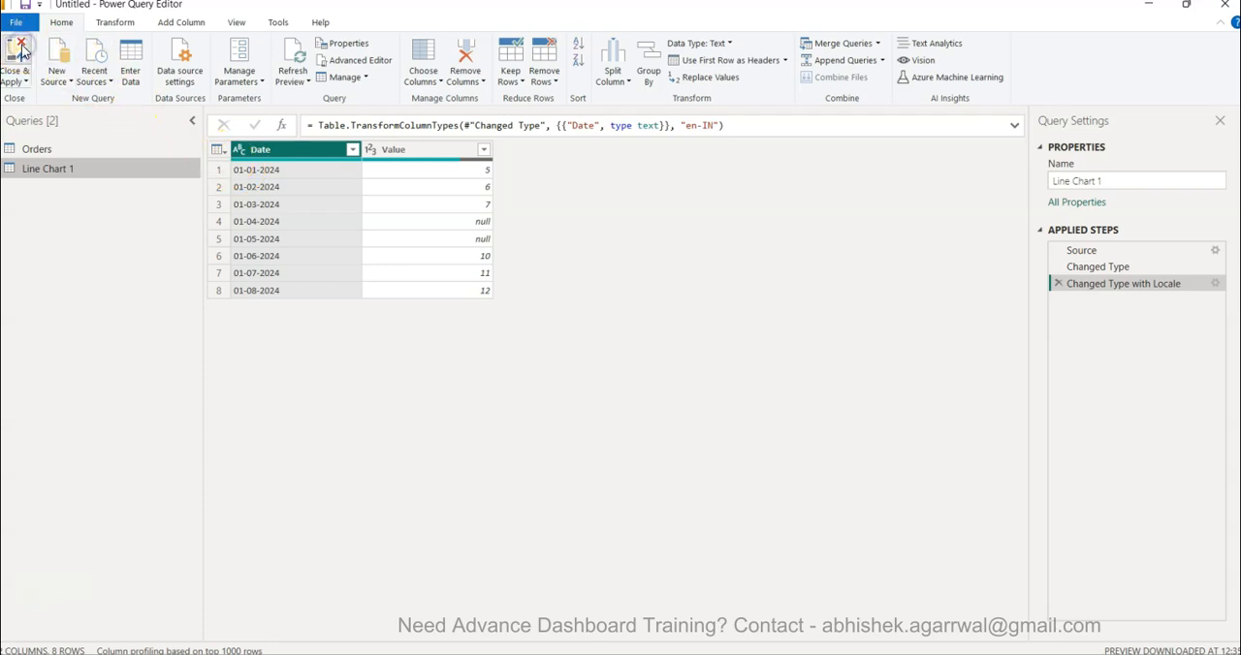
# Close & Apply so Line Chart 1 loads into the untitled file's data model.
pyautogui.click(15, 58)
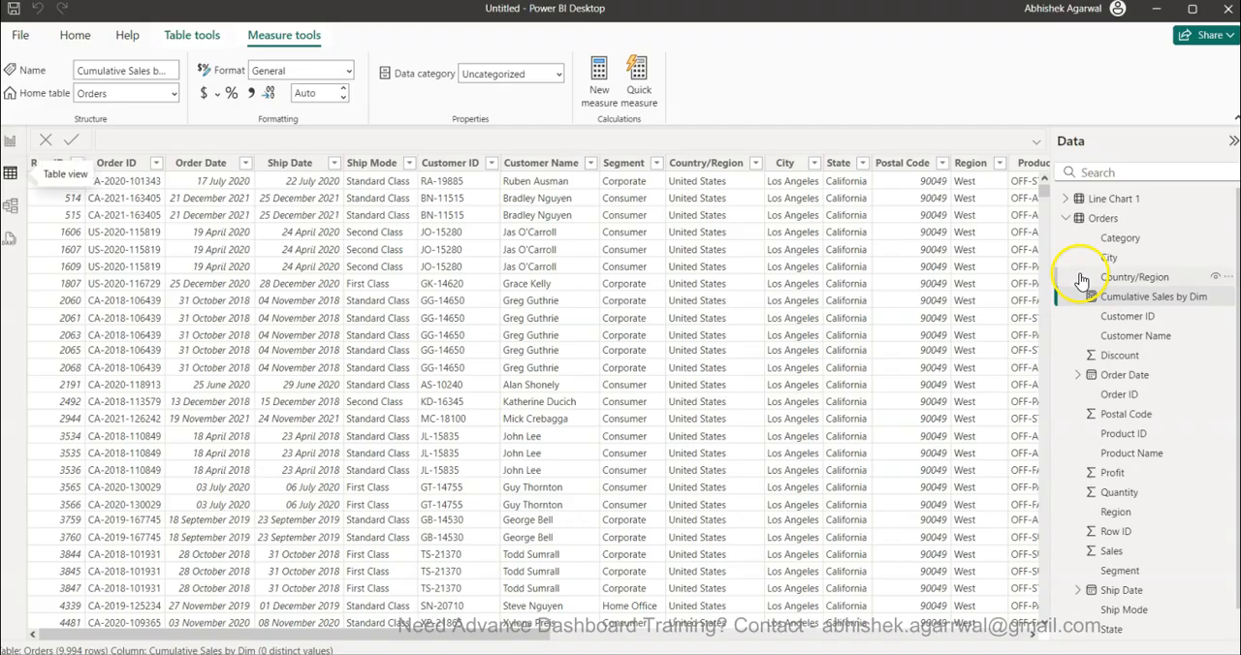
# Display Line Chart 1's rows of dates and values, with blanks for missing ones.
pyautogui.click(1113, 198)
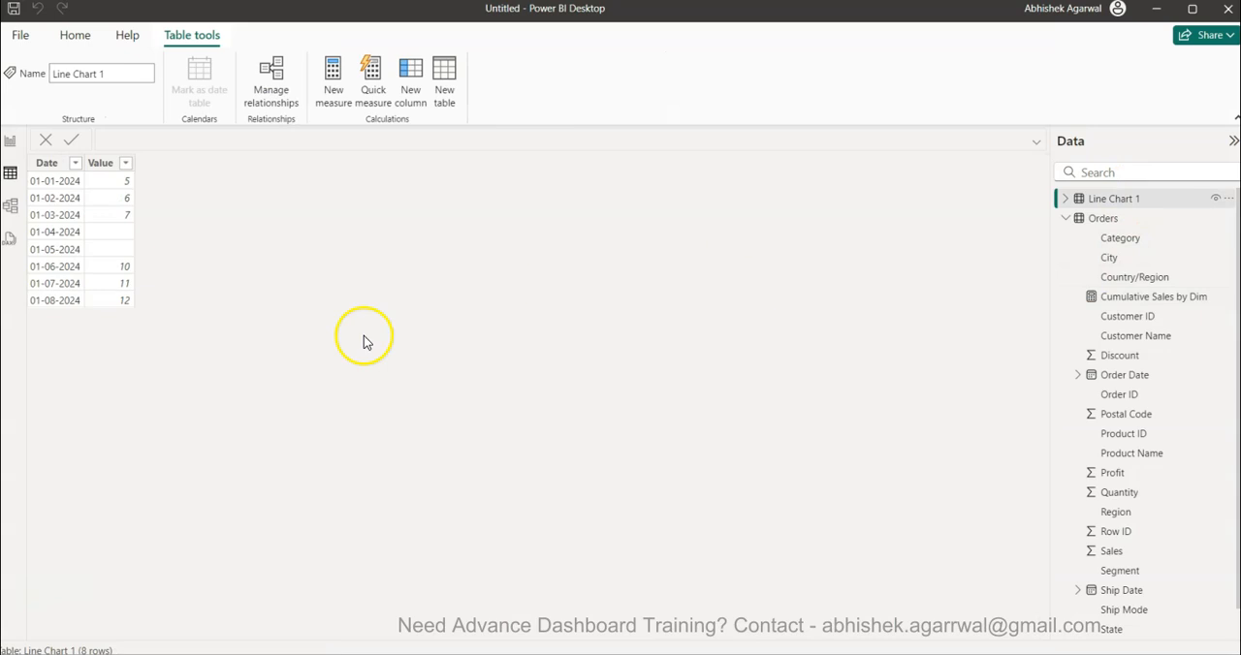
pyautogui.moveTo(74, 250)
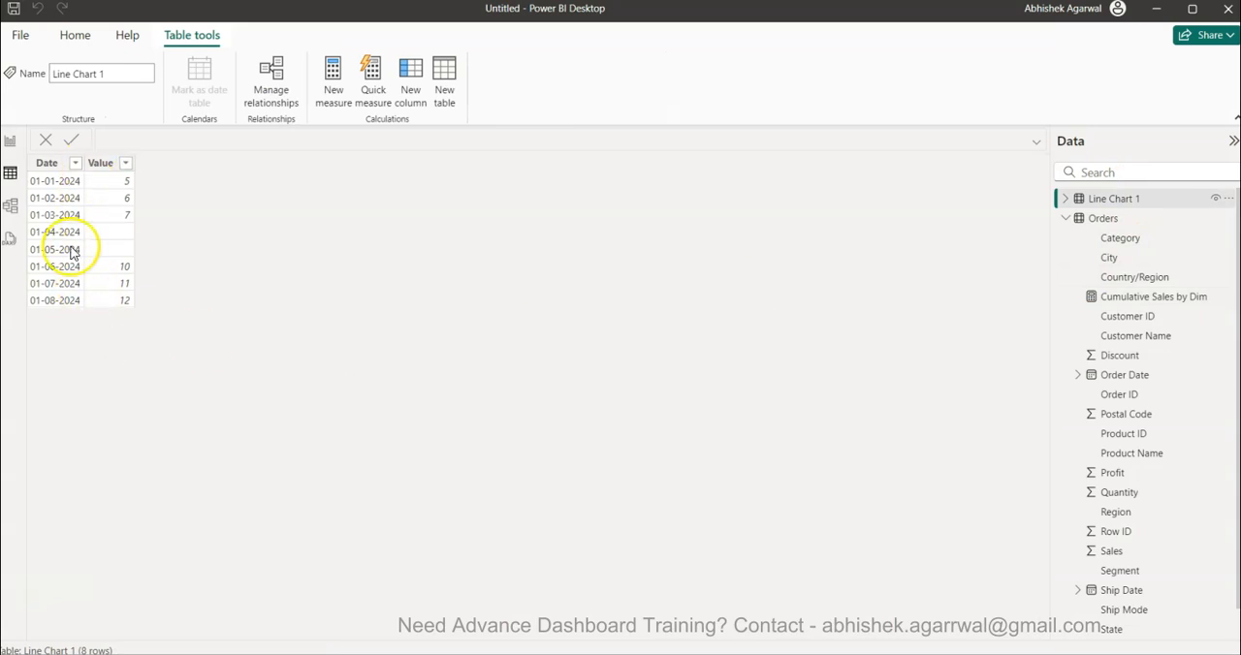